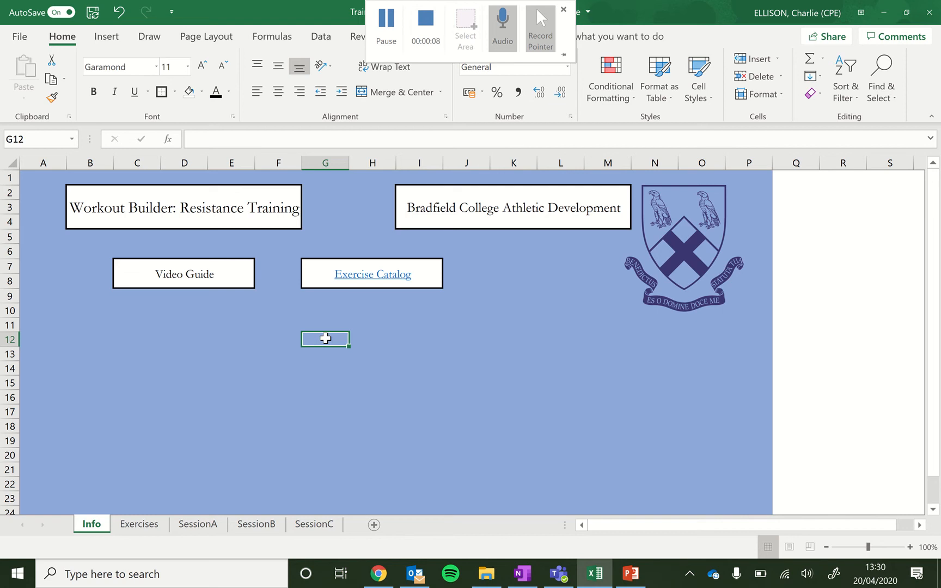
mouse_move(397, 364)
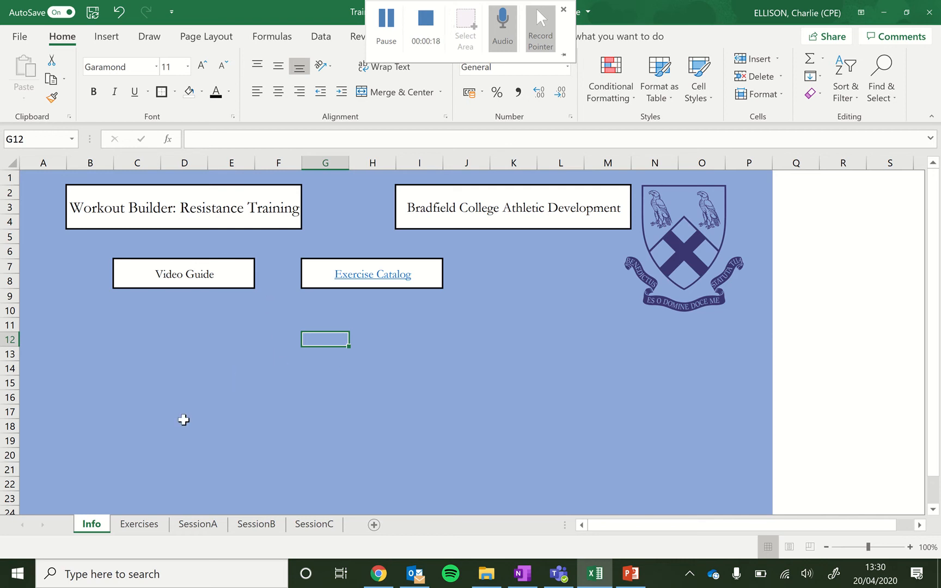
mouse_move(377, 348)
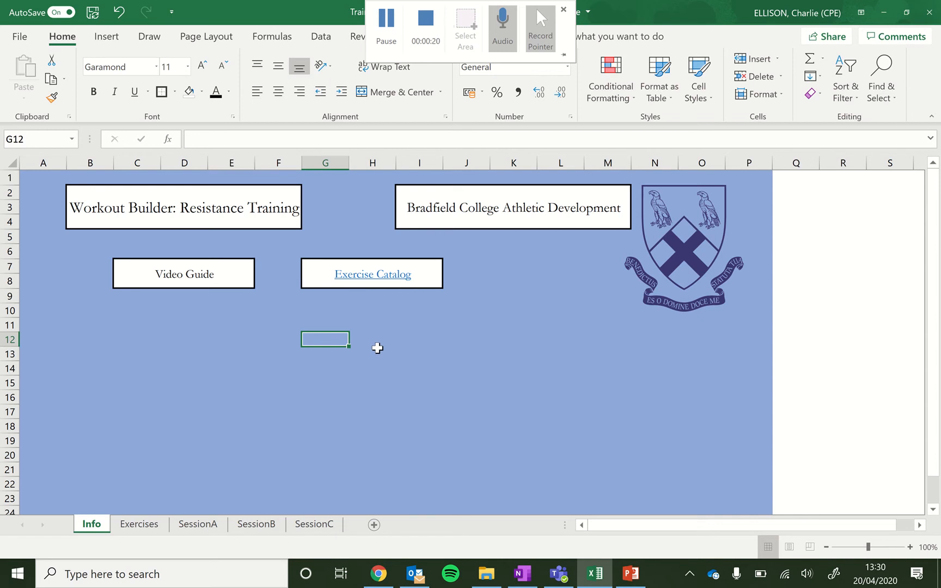
mouse_move(377, 334)
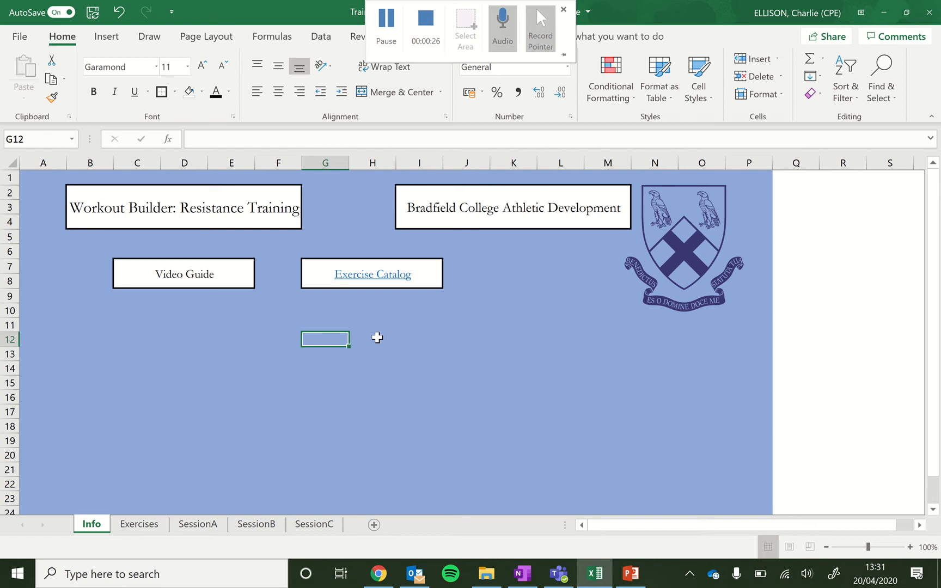
mouse_move(177, 412)
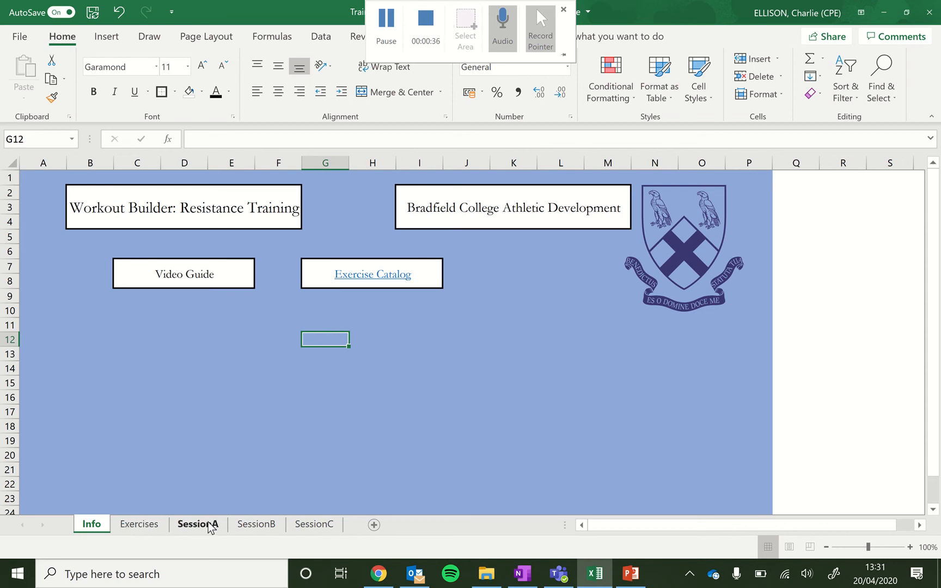
Step: Open the SessionA sheet and zoom out to view exercises A–G and the notes sections
click(198, 524)
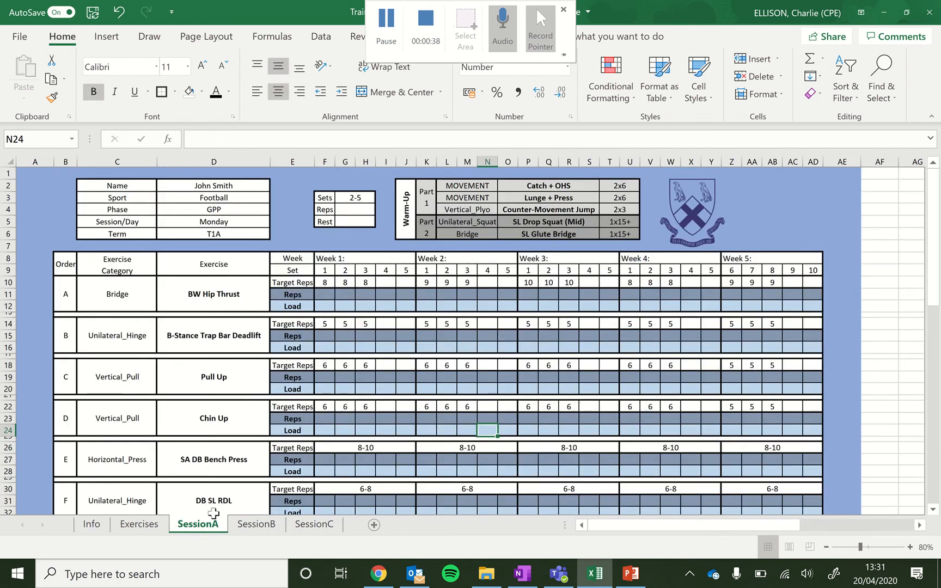
scroll(down, 3)
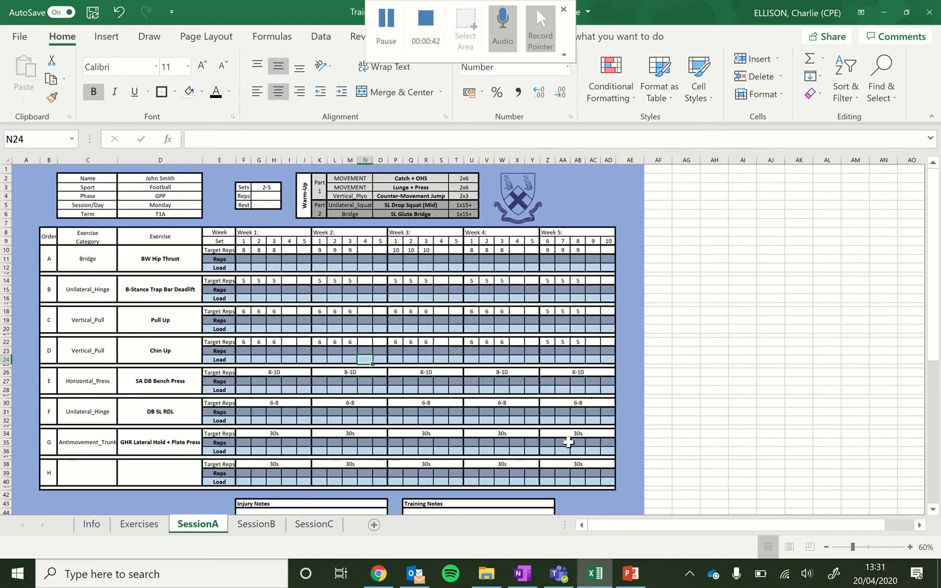
mouse_move(98, 381)
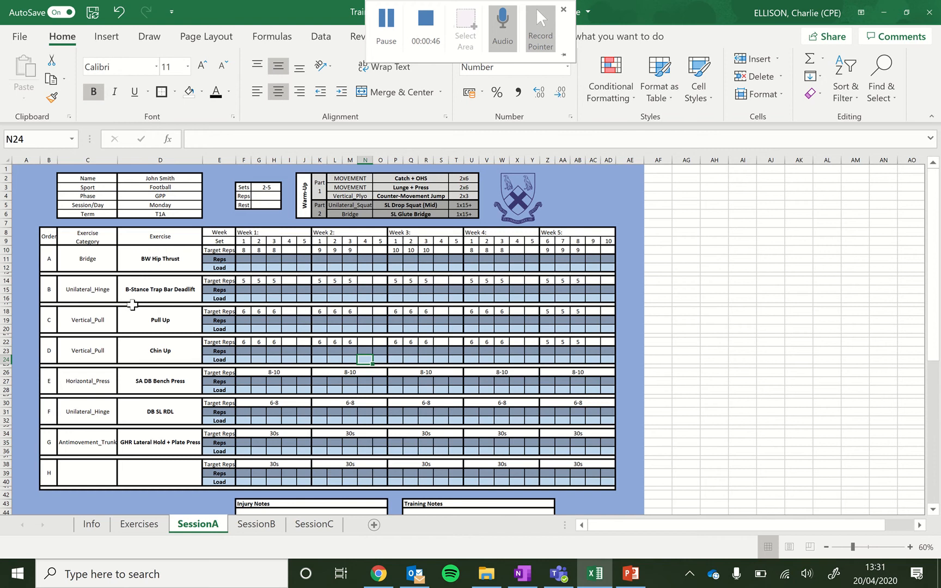
mouse_move(101, 178)
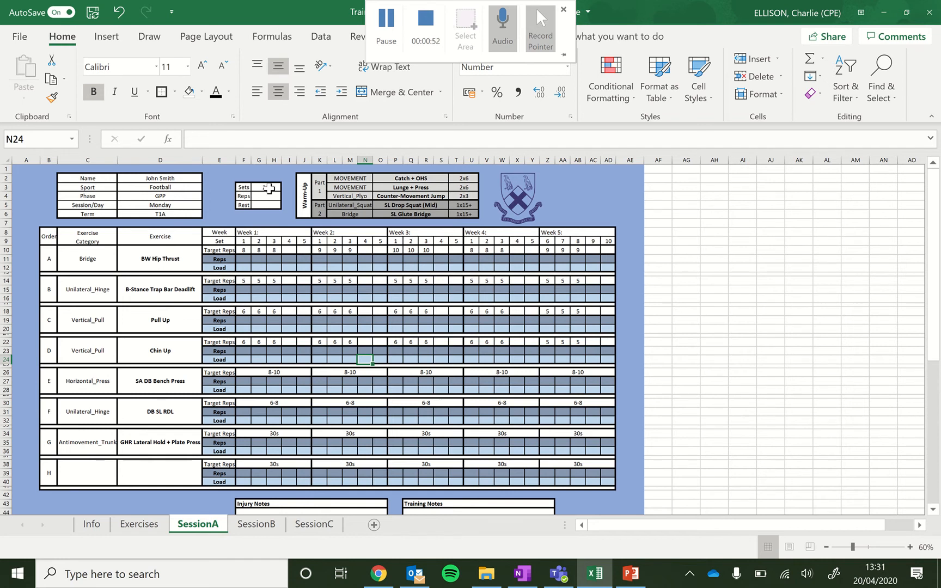
text(2-5)
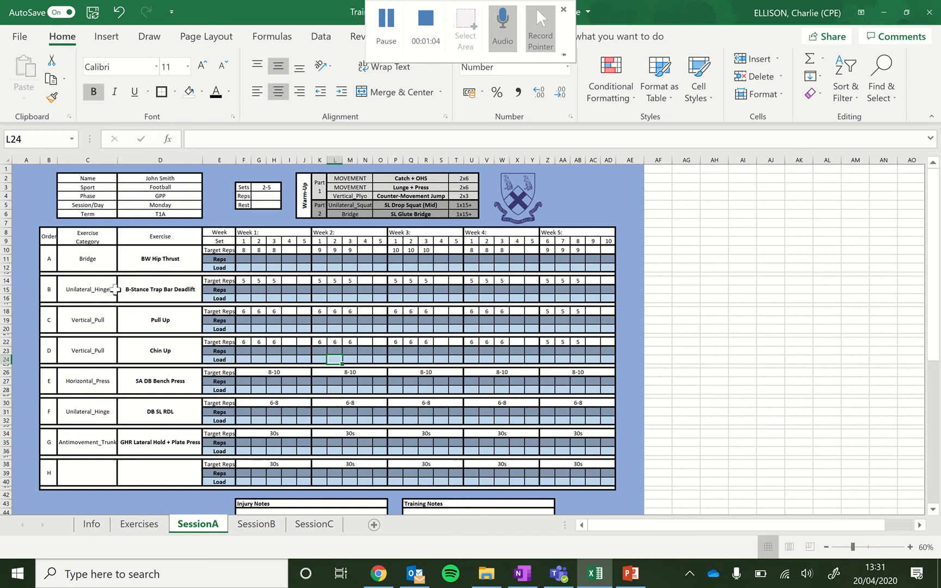
mouse_move(94, 271)
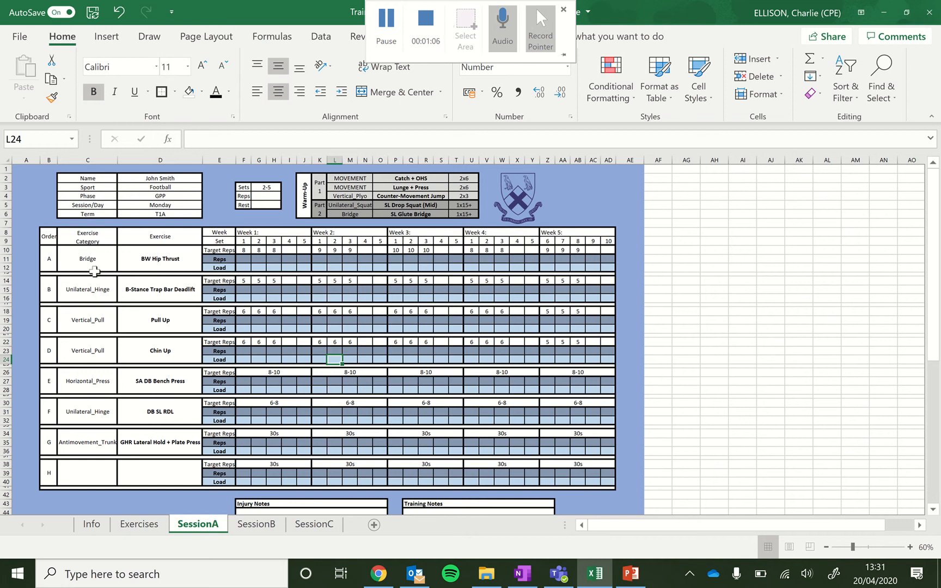
mouse_move(88, 265)
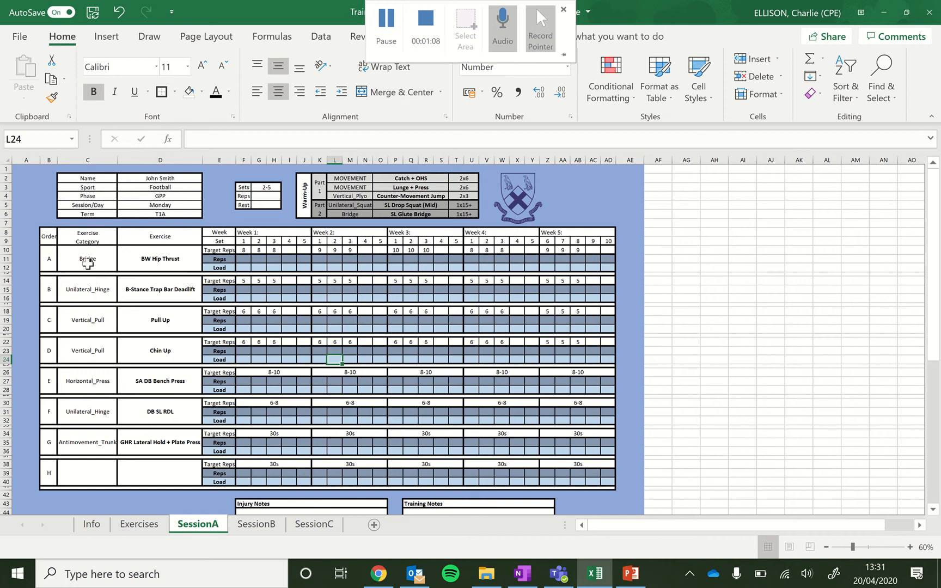
mouse_move(94, 354)
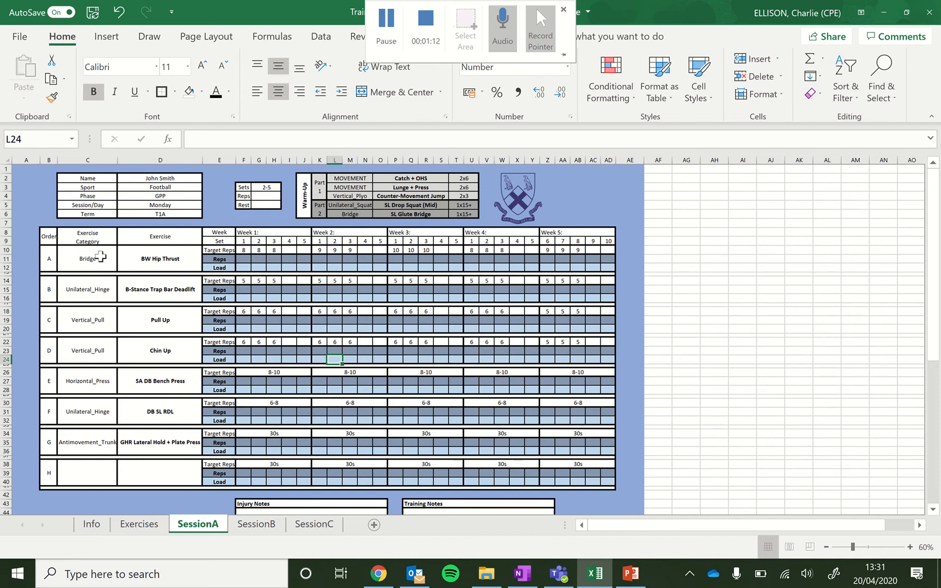
mouse_move(181, 390)
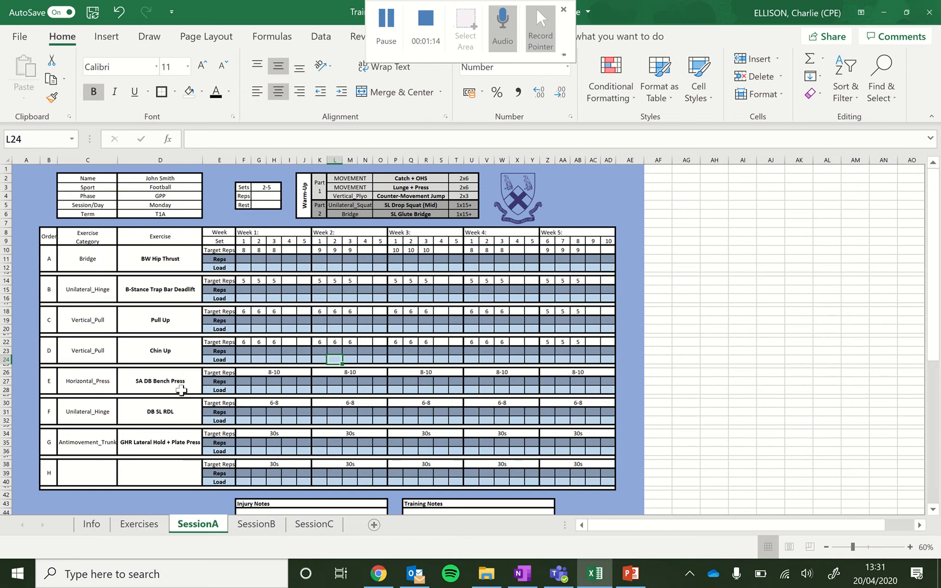
Step: Open the Exercises sheet and scroll right and back through the exercise catalogue columns
click(139, 524)
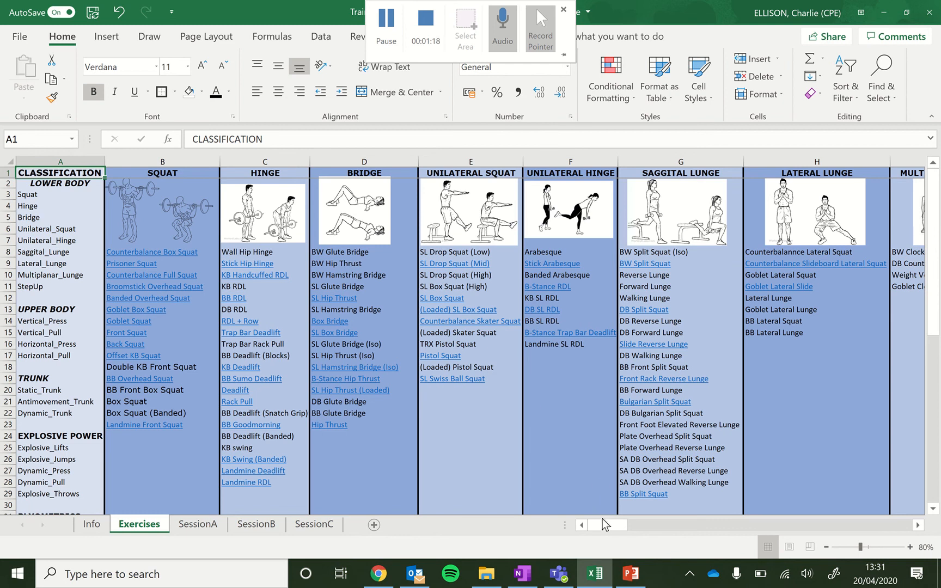
mouse_move(467, 271)
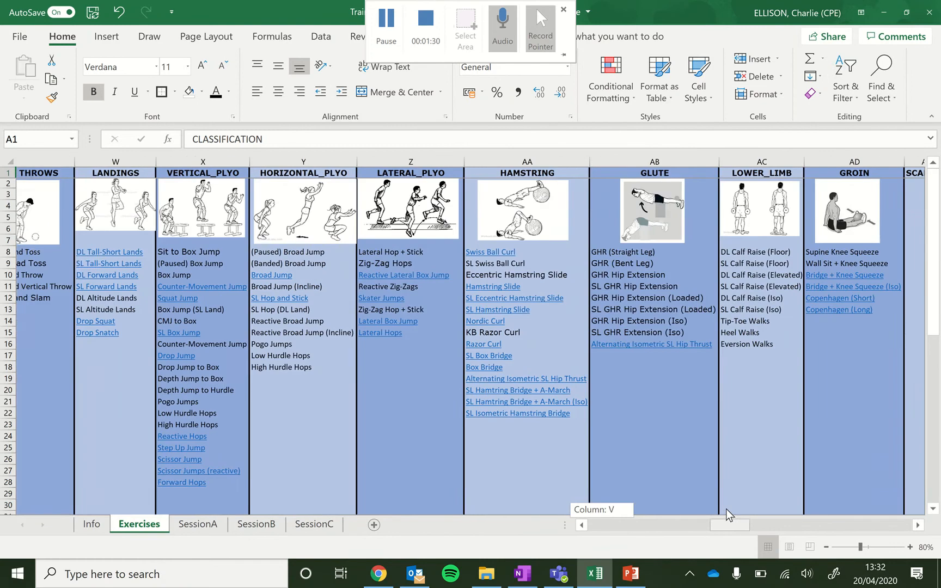
scroll(right, 3)
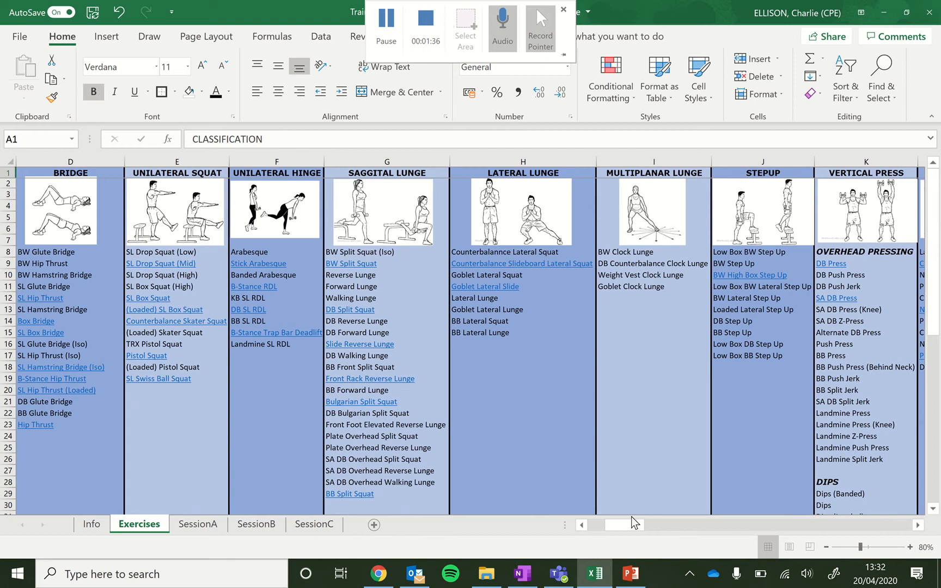
scroll(left, 3)
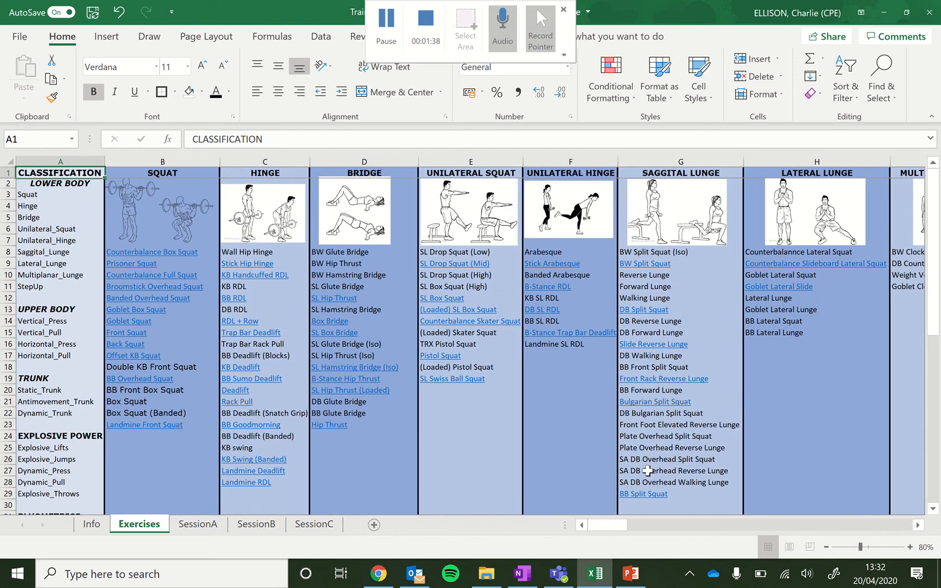
mouse_move(342, 336)
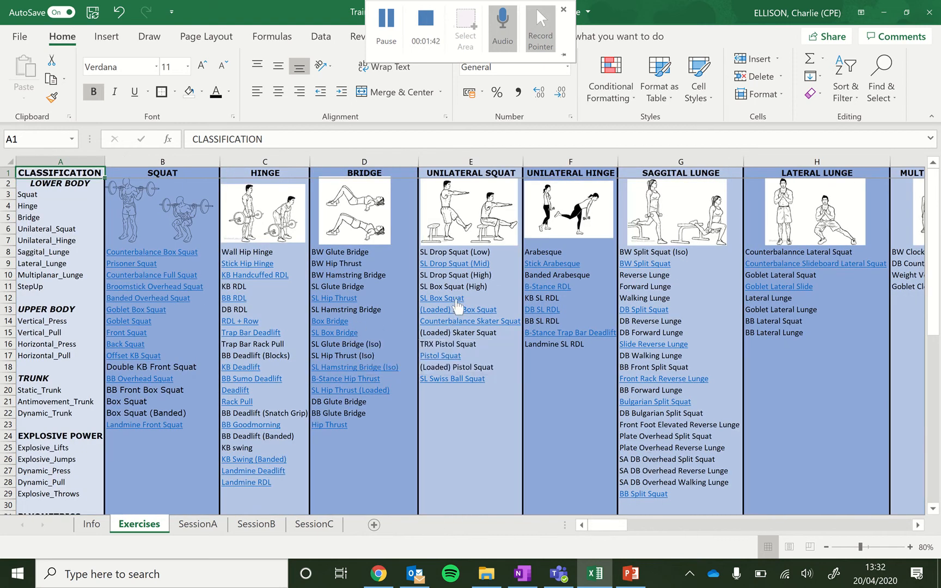
mouse_move(456, 307)
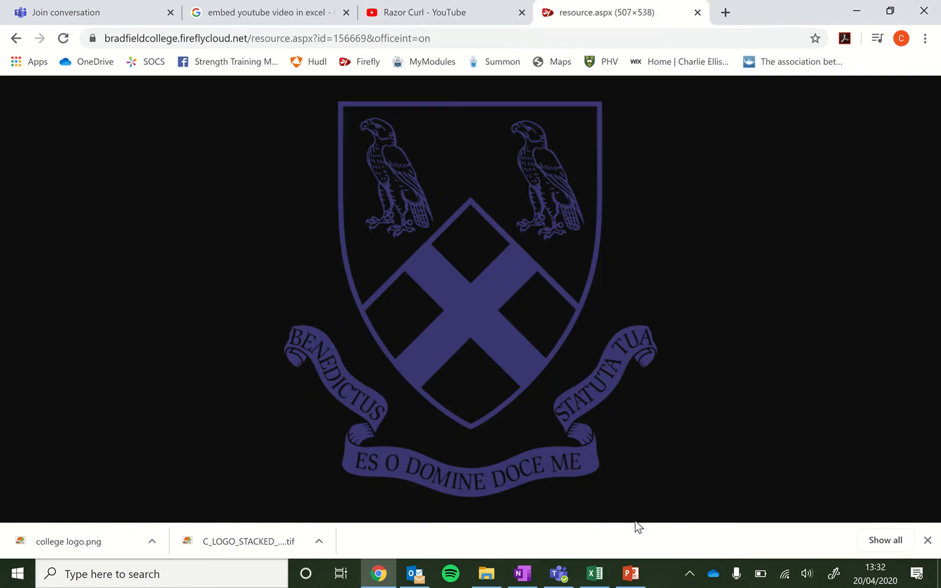
Step: Switch from Chrome back to the Excel workbook via the taskbar
click(596, 574)
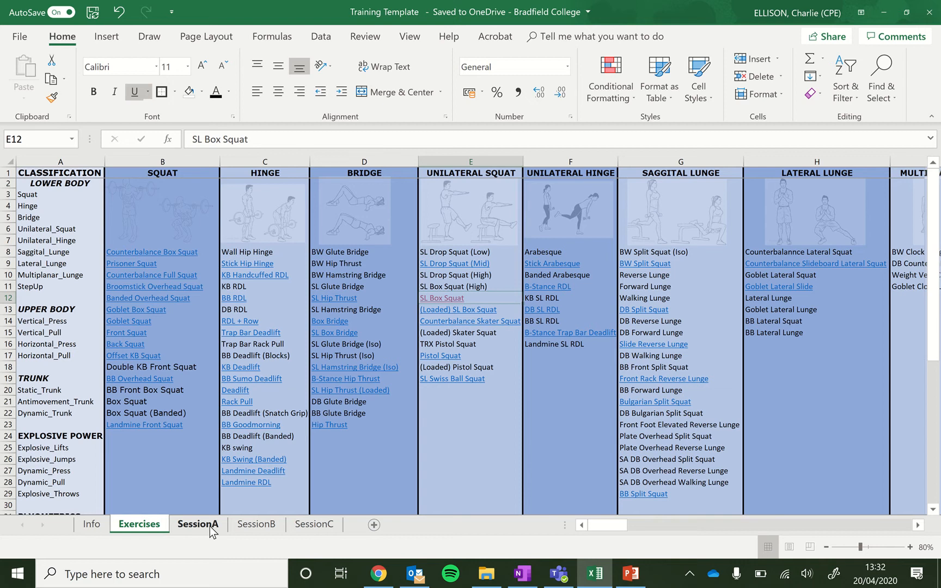
Step: On SessionA, set exercise A to category Squat and exercise Box Squat
click(198, 524)
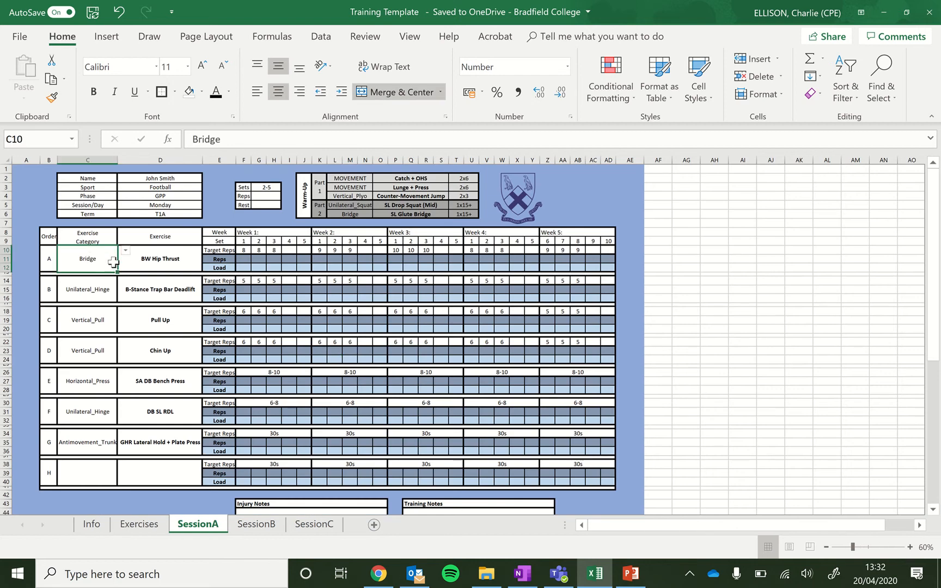
click(125, 250)
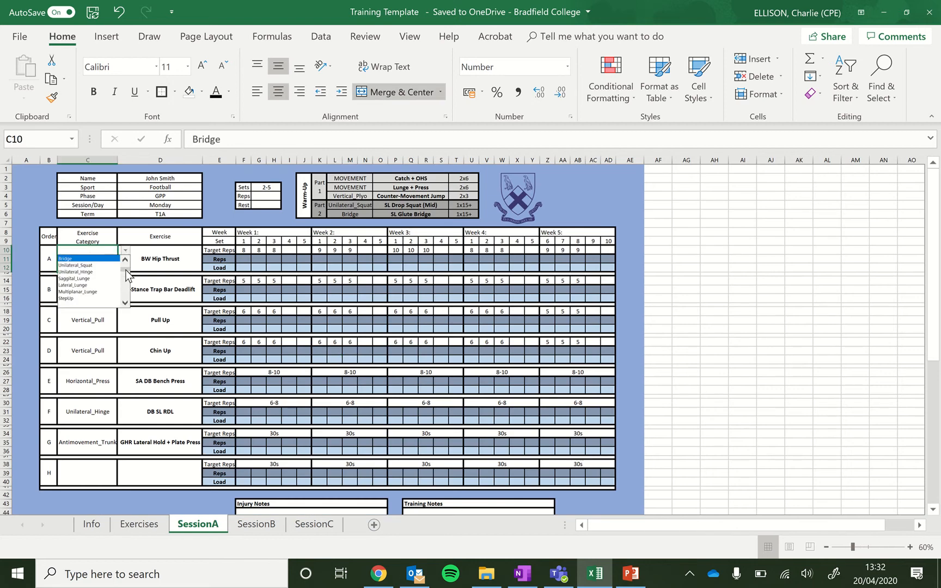
click(125, 260)
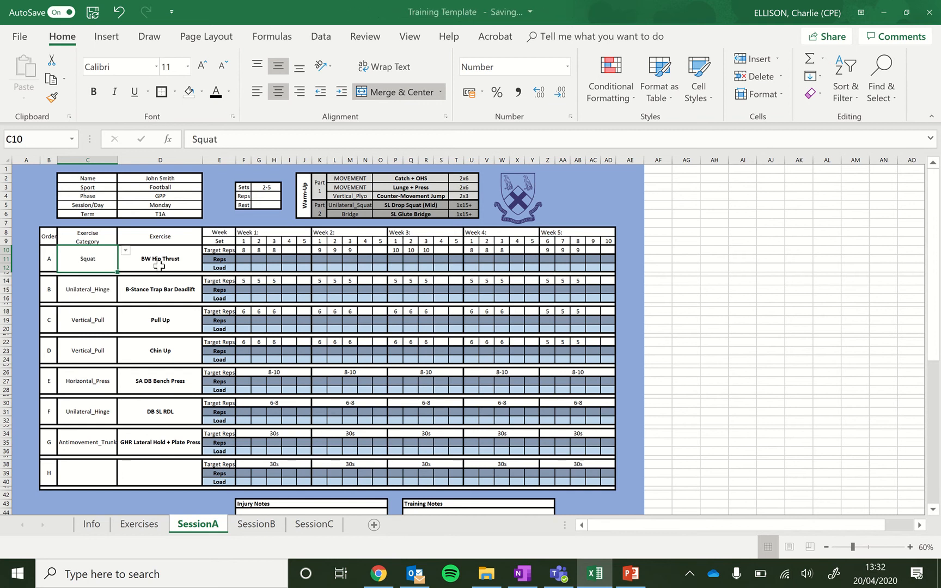
click(125, 250)
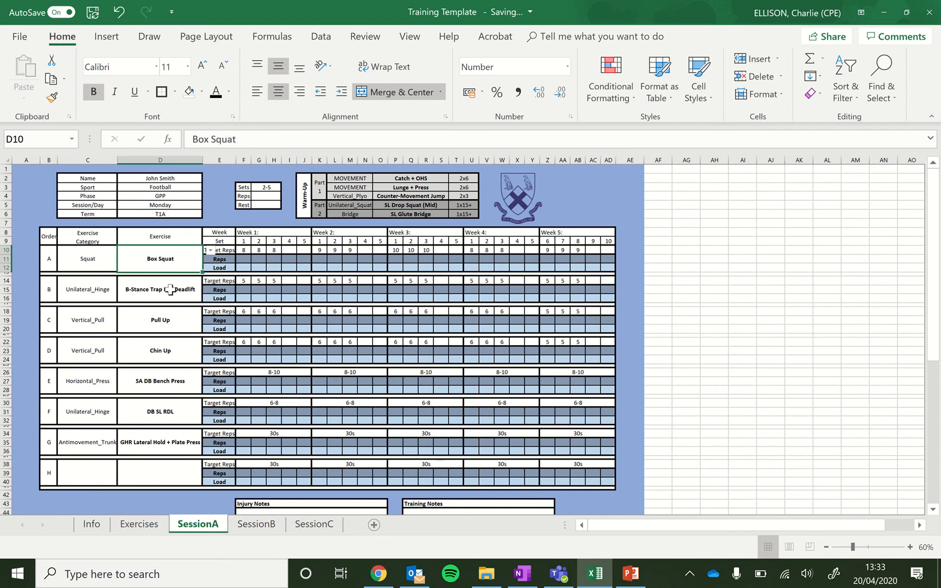
Step: Set exercise B to Horizontal_Press and Push Up, then view SessionB
click(123, 287)
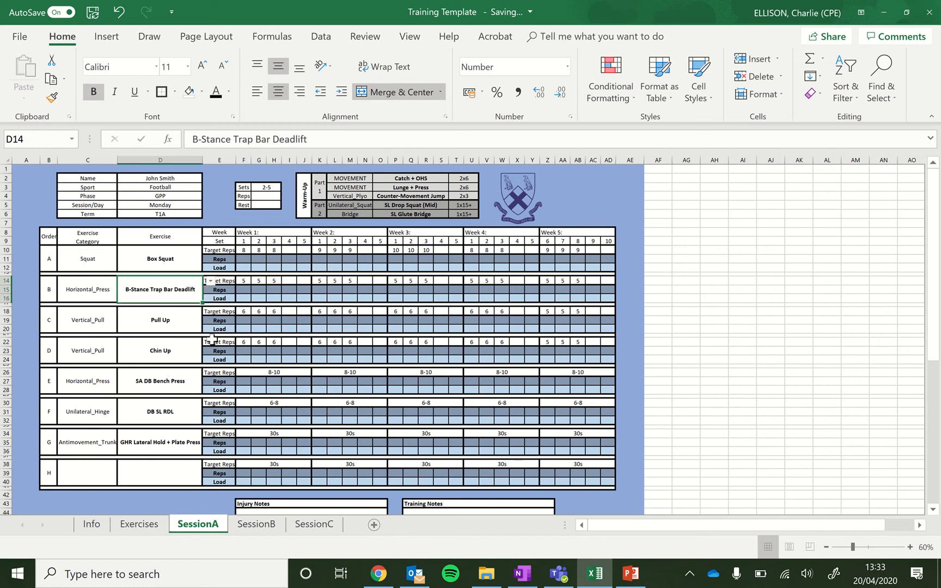
click(208, 281)
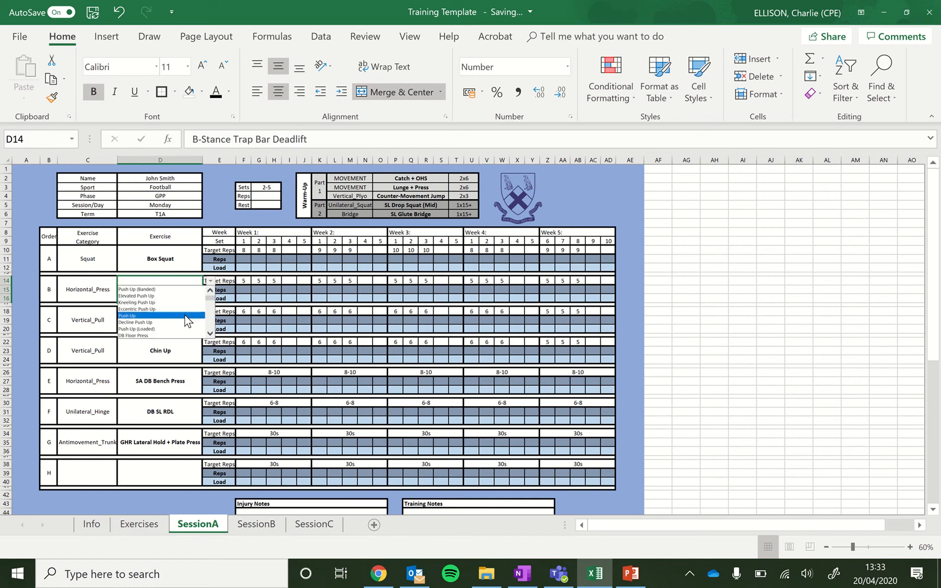
click(126, 315)
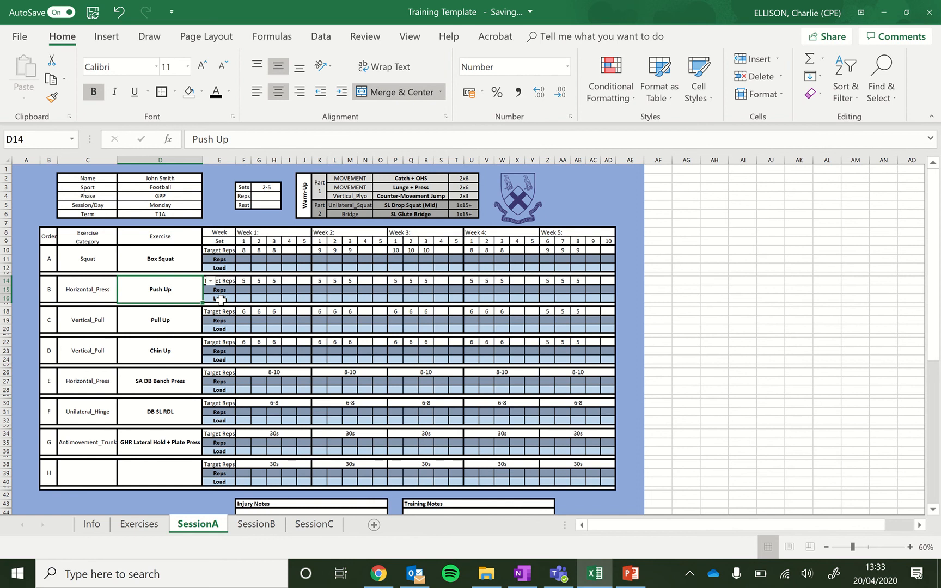
click(257, 525)
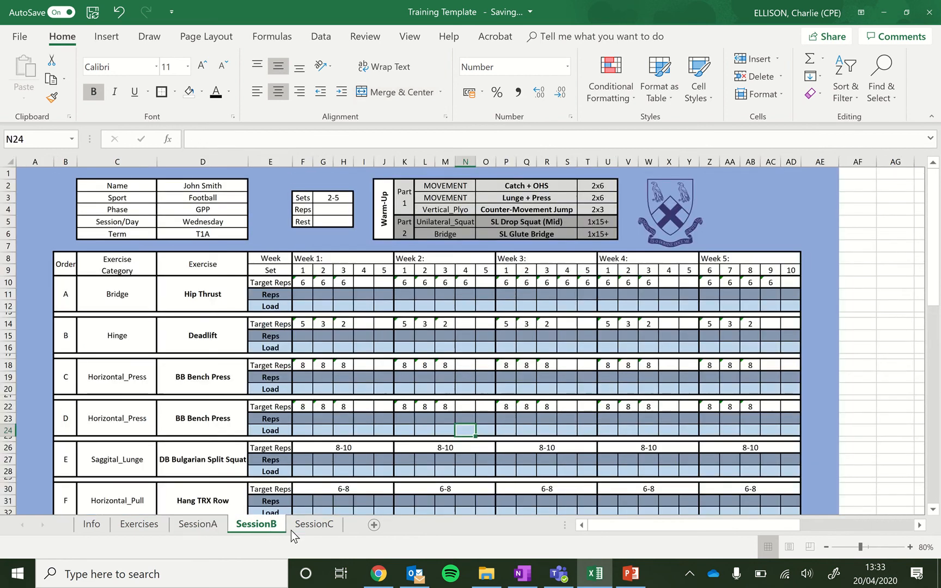
Step: Return to SessionA and select Box Squat's week 1 set 1 reps cell
click(198, 524)
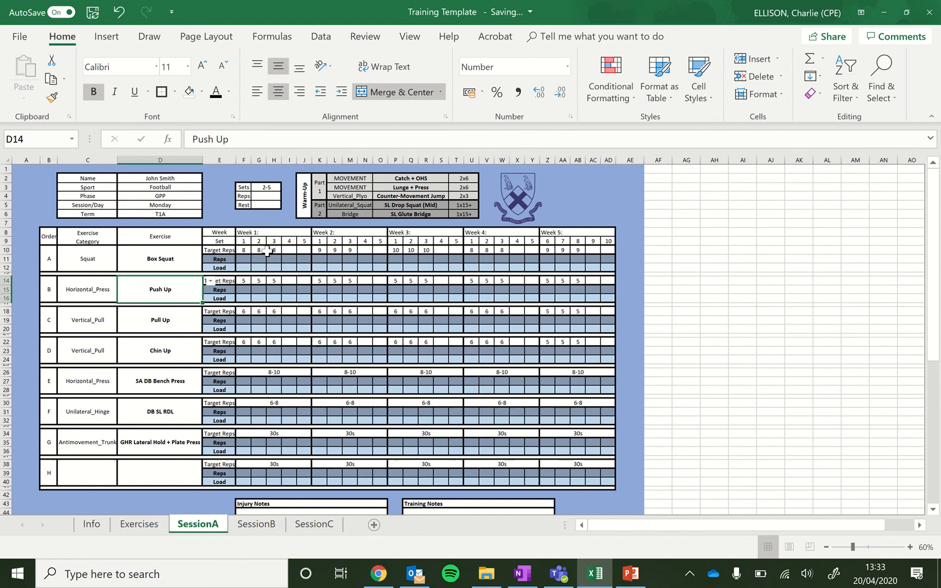
mouse_move(564, 272)
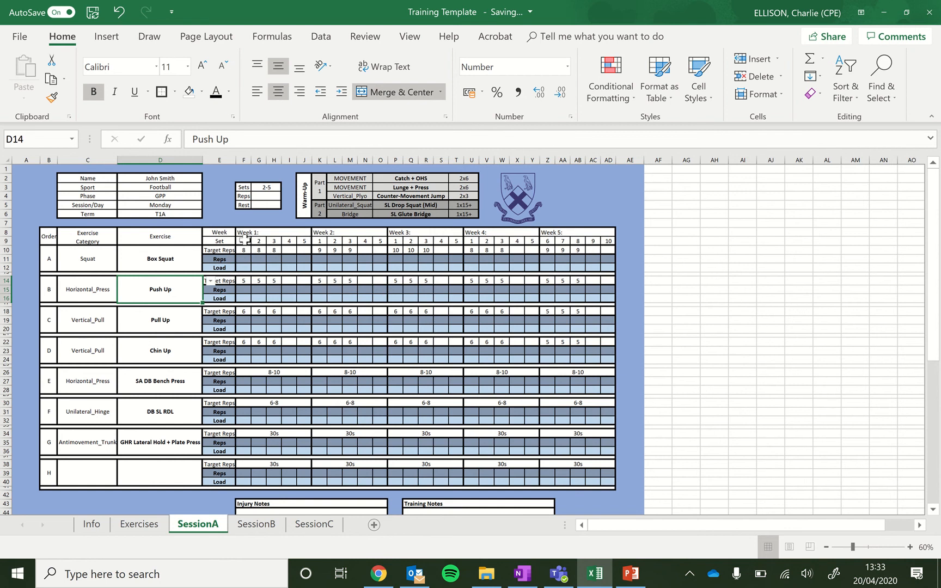
click(258, 240)
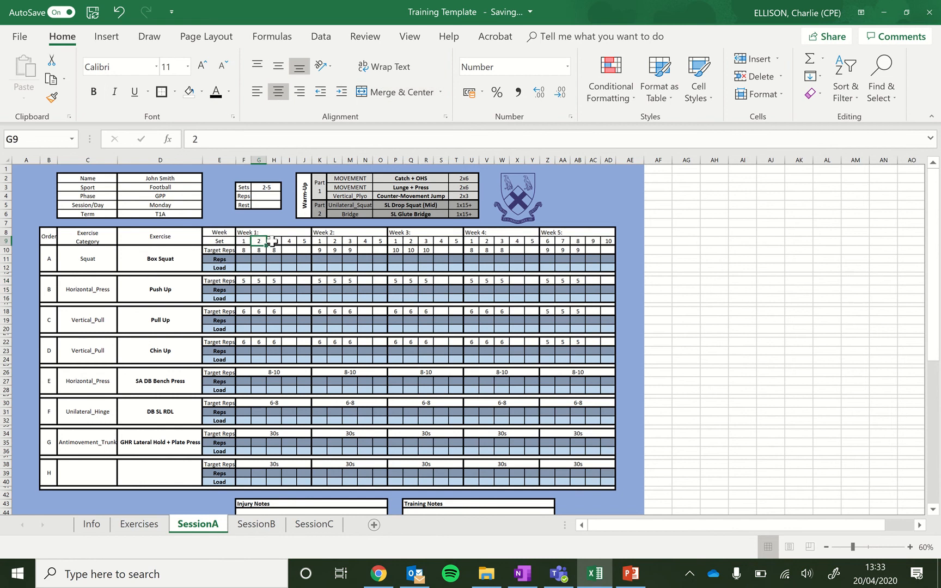
click(274, 241)
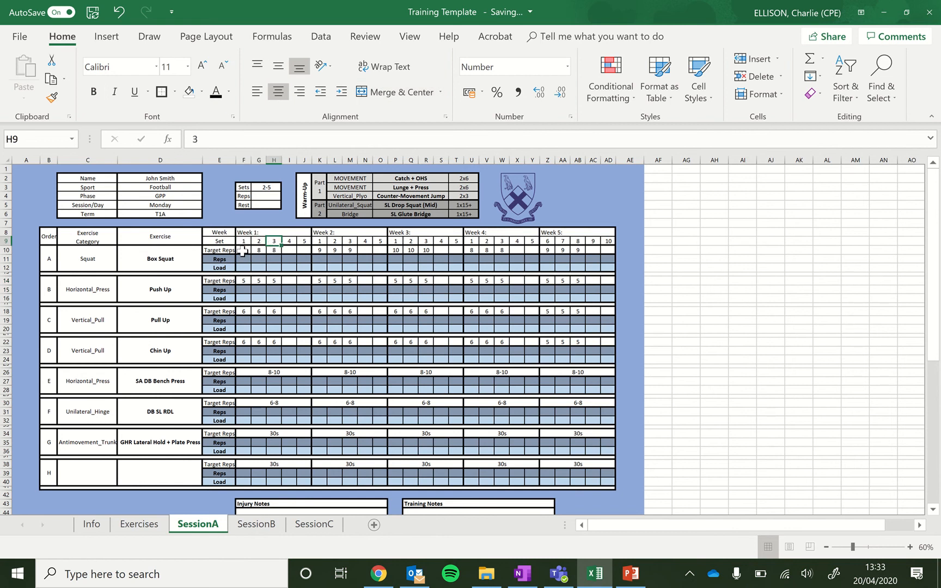
click(243, 250)
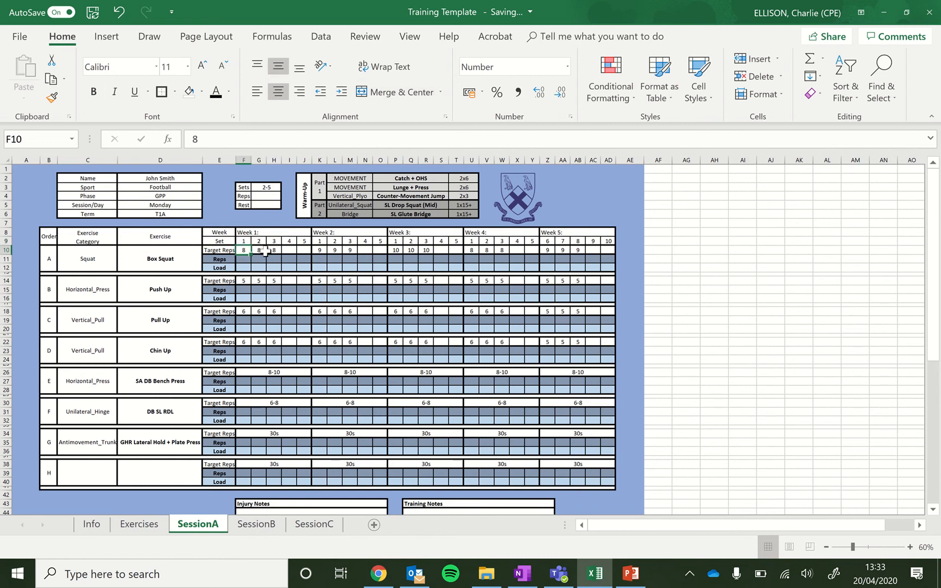
click(243, 260)
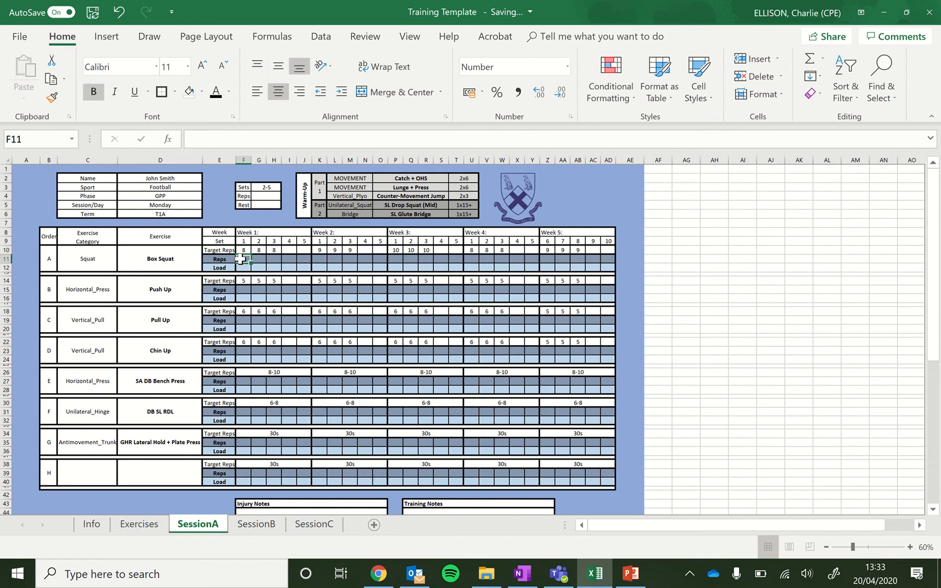
click(219, 259)
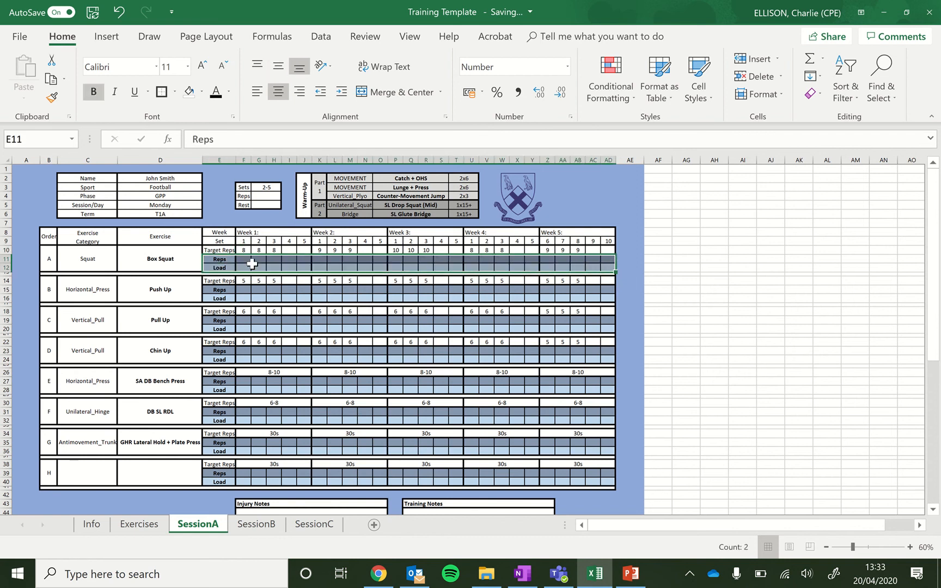
click(243, 259)
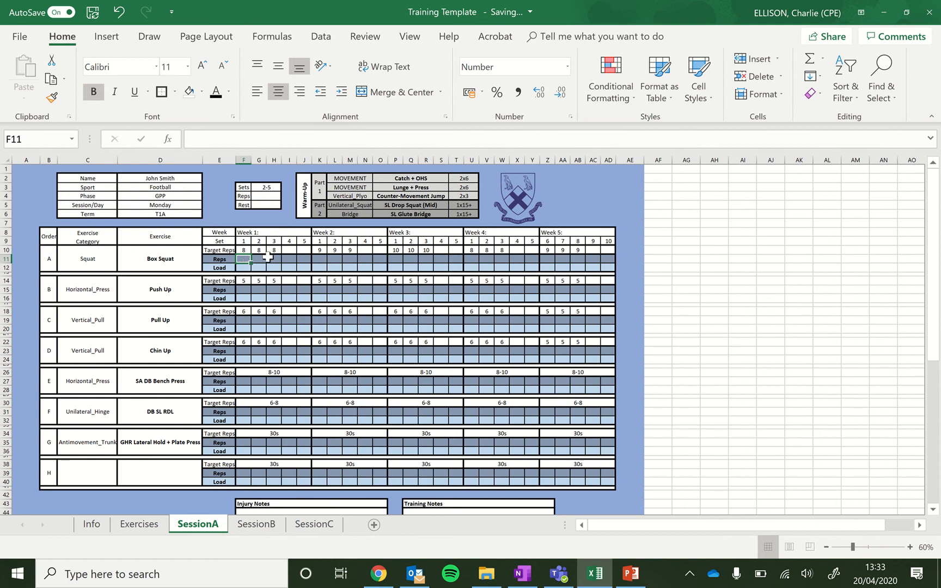
Step: Log Box Squat week 1 reps 10, 10, 8, 8 and loads 10 and 12
text(10)
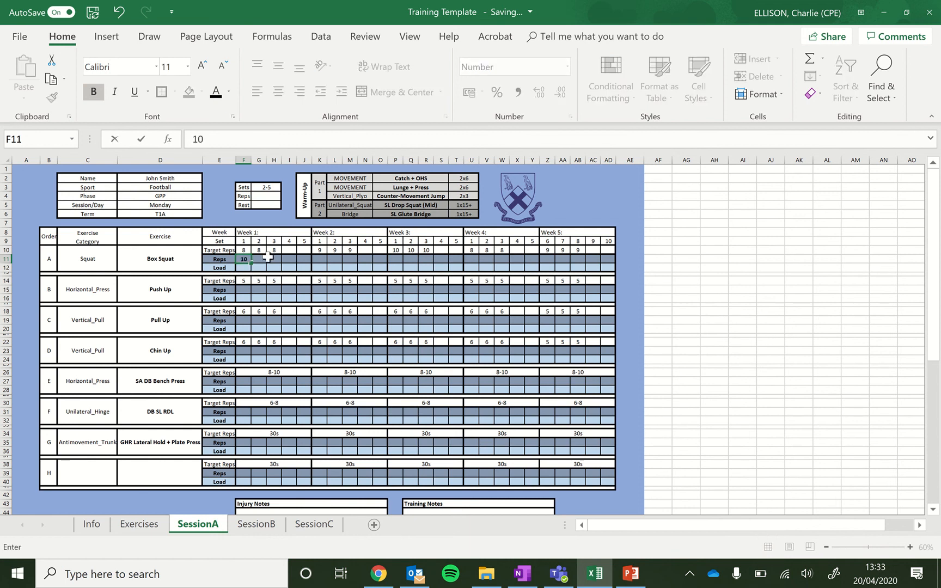
text(10)
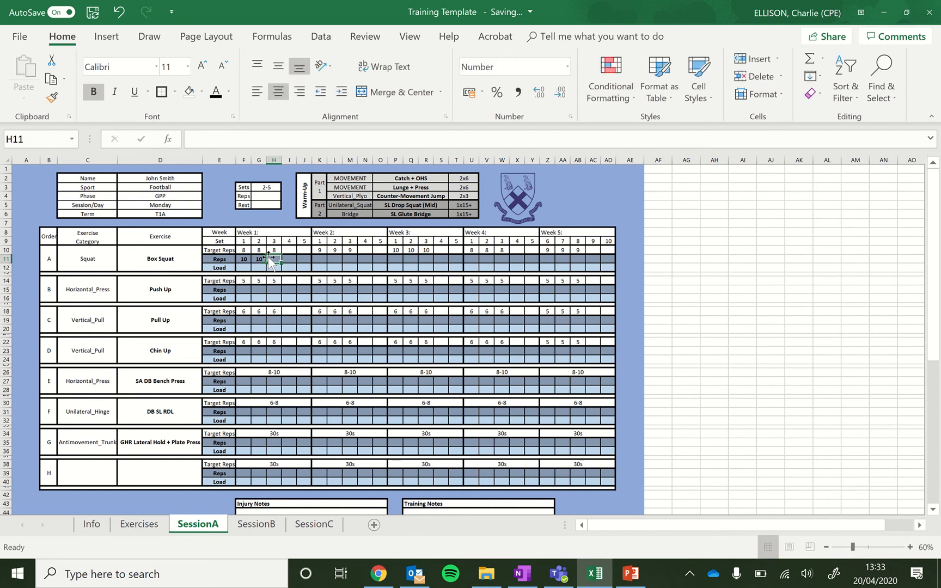
text(8)
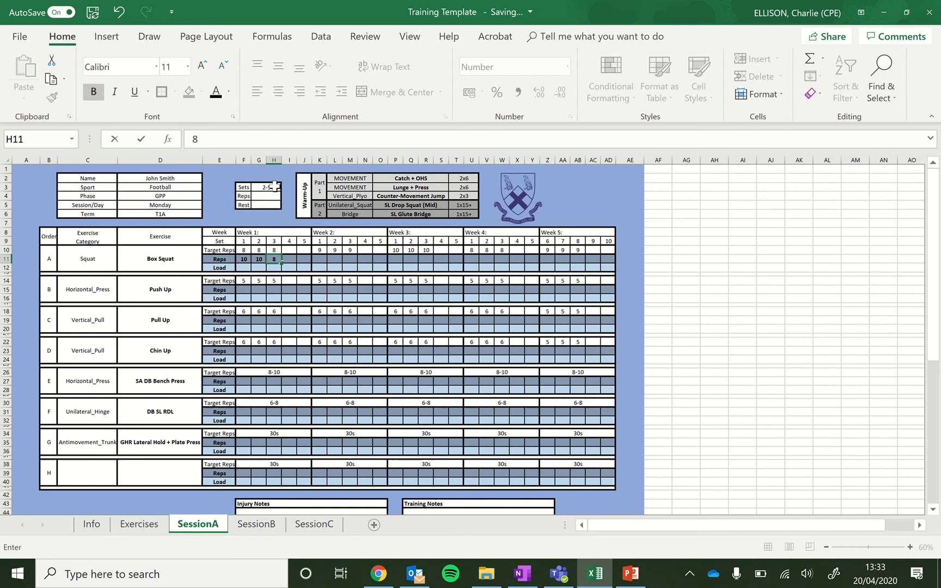
click(265, 187)
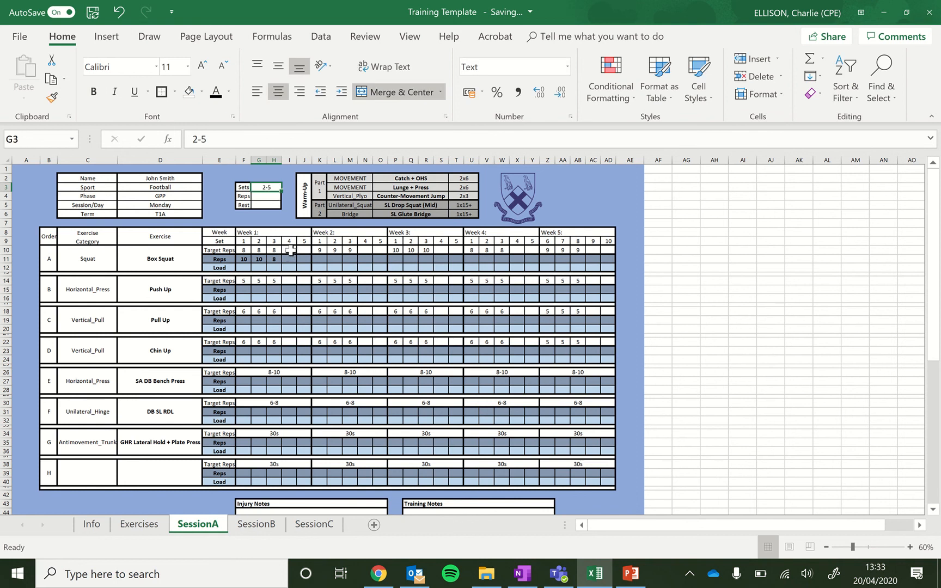
text(8)
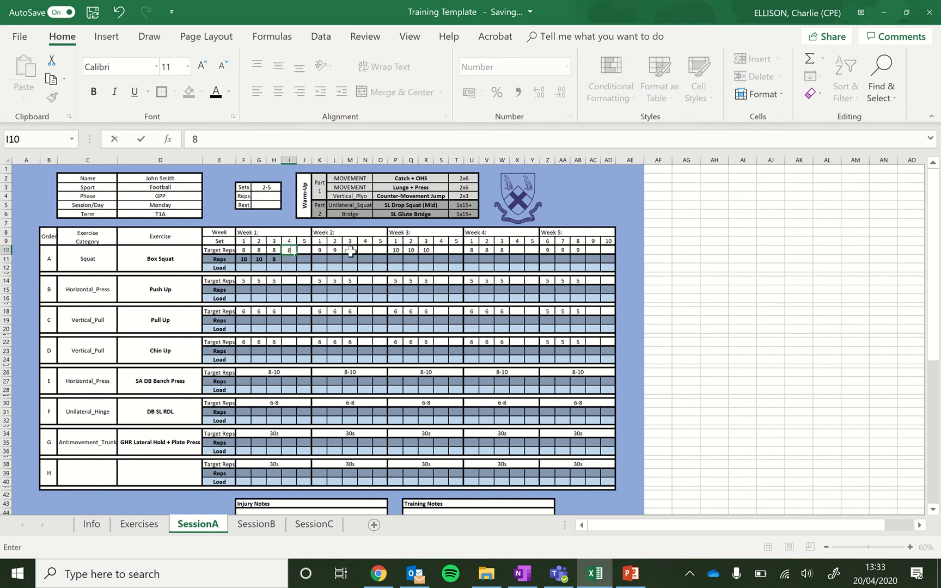
click(289, 259)
text(8)
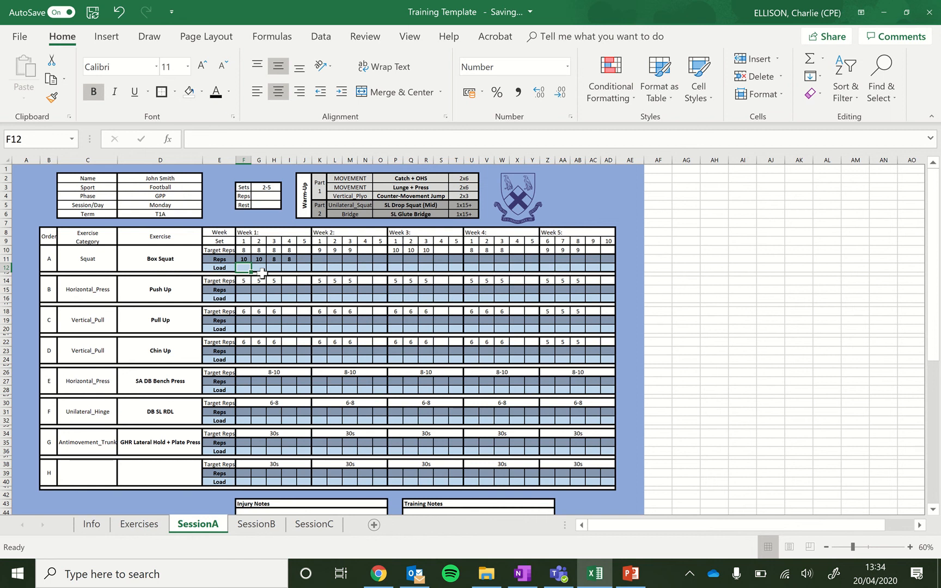
text(12)
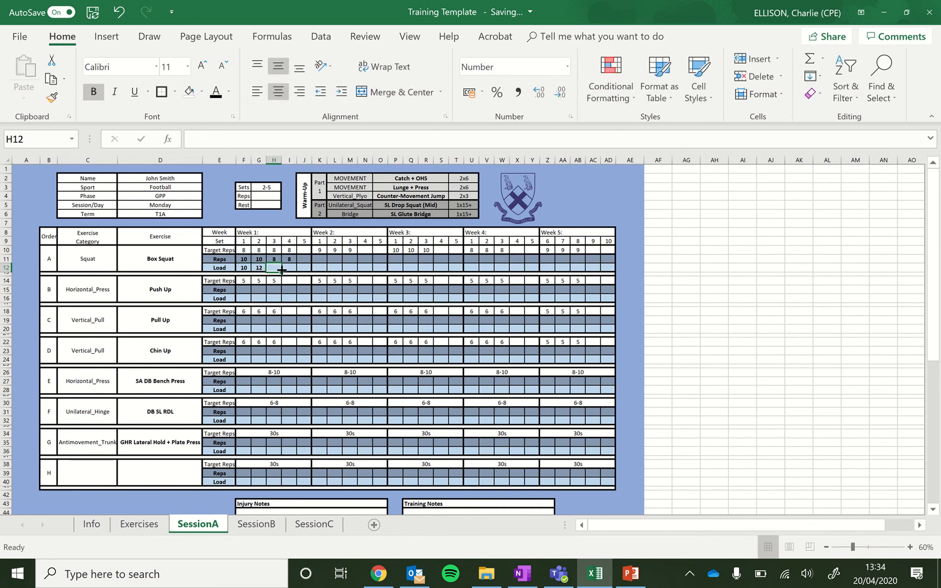
mouse_move(238, 408)
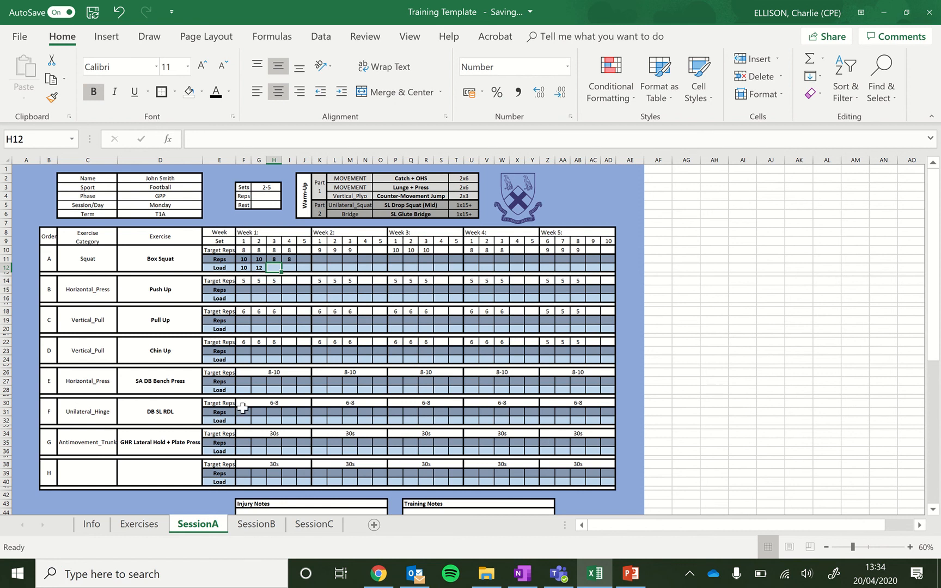
mouse_move(289, 371)
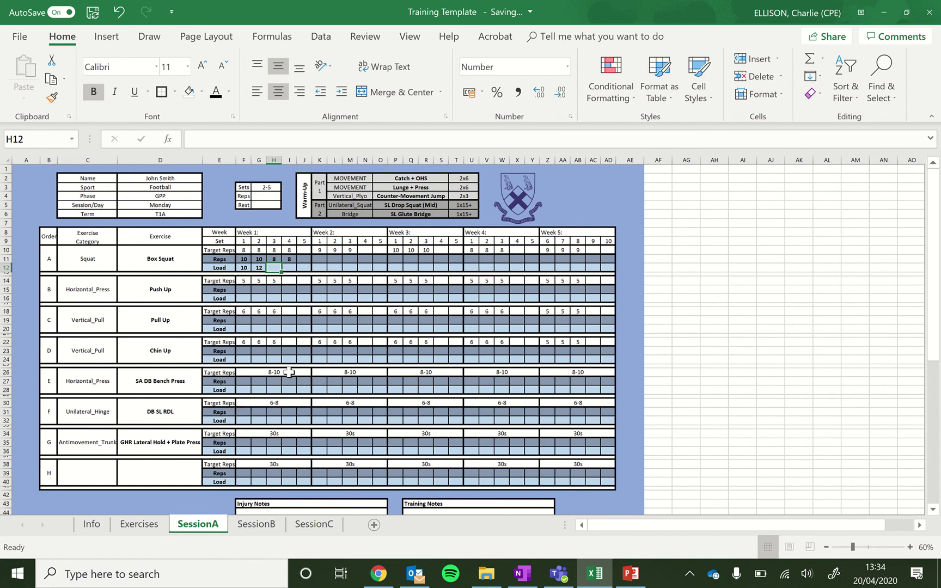
click(274, 372)
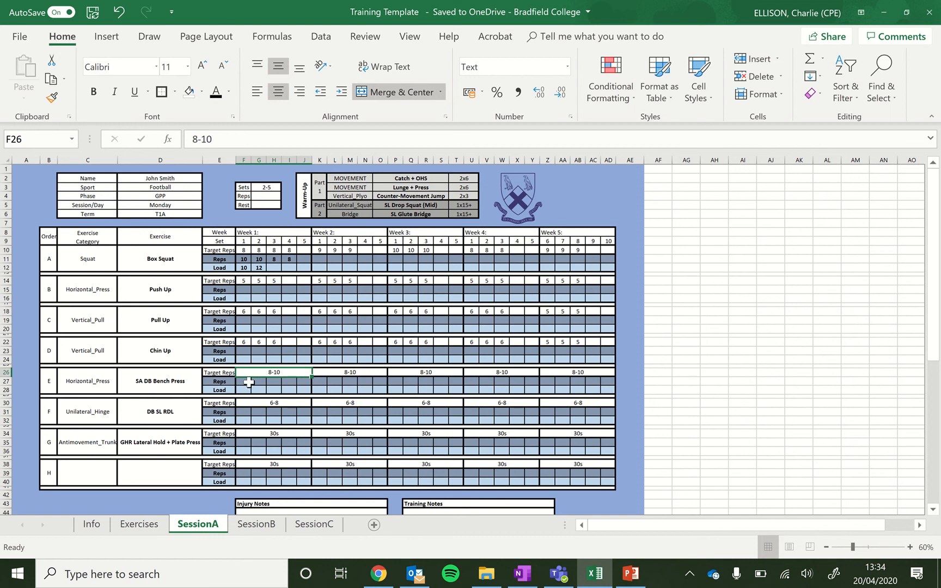
mouse_move(272, 379)
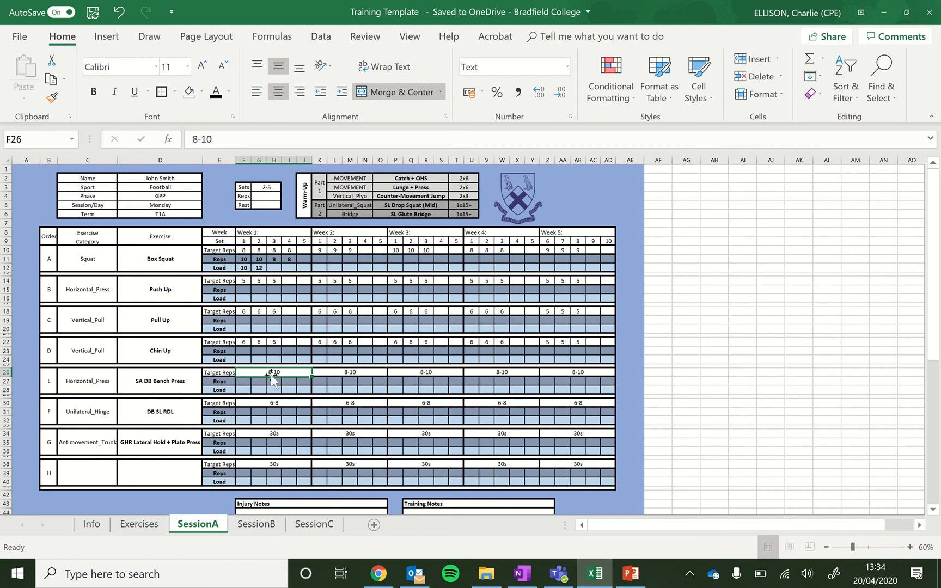
mouse_move(305, 284)
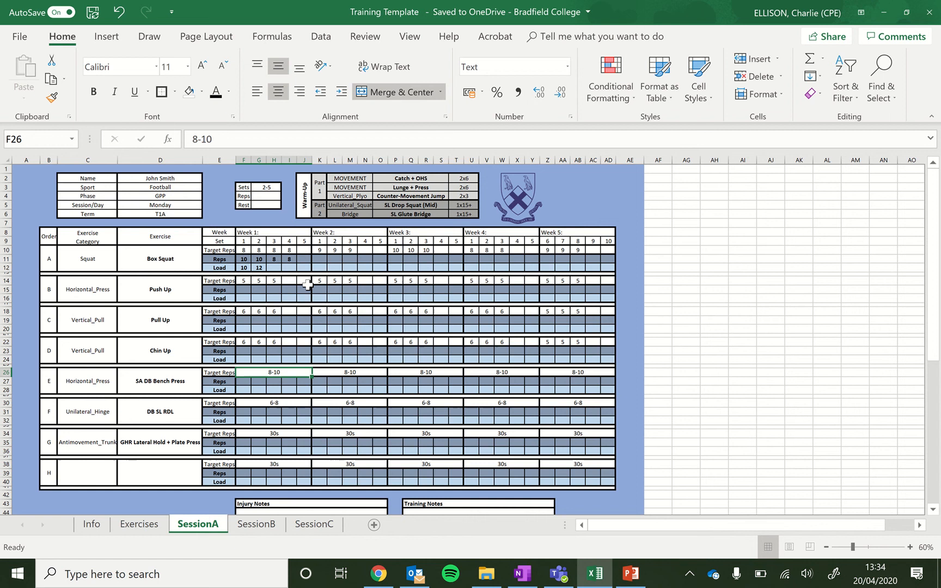
scroll(down, 3)
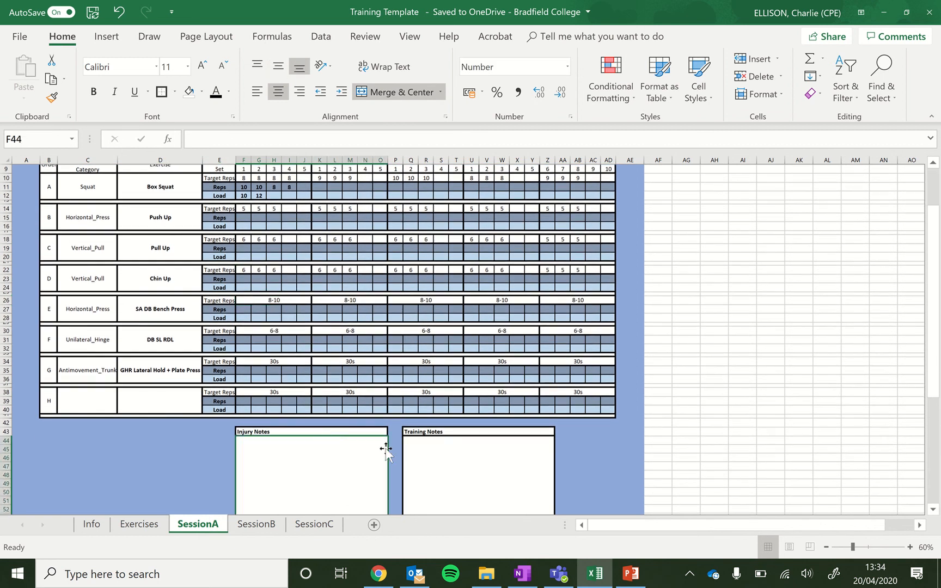
mouse_move(352, 466)
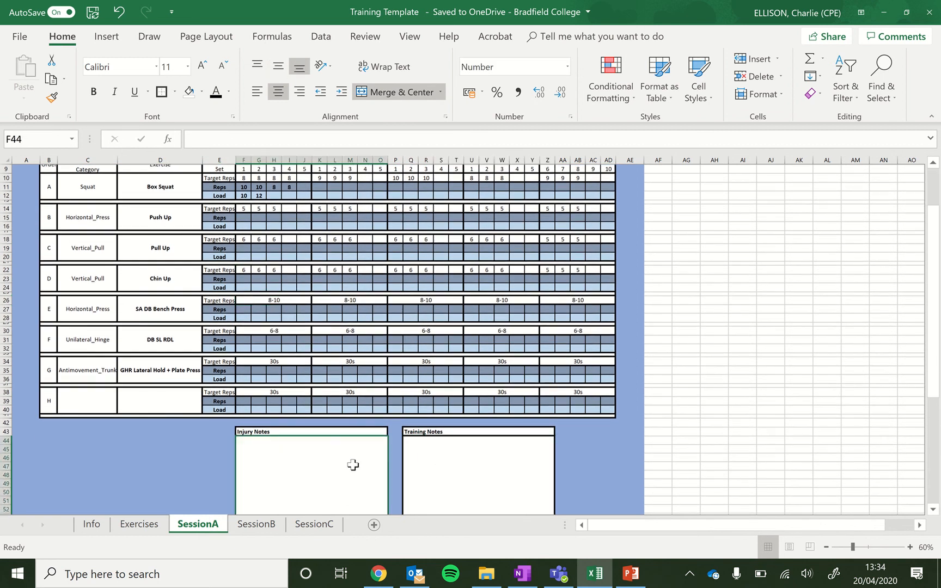
scroll(up, 3)
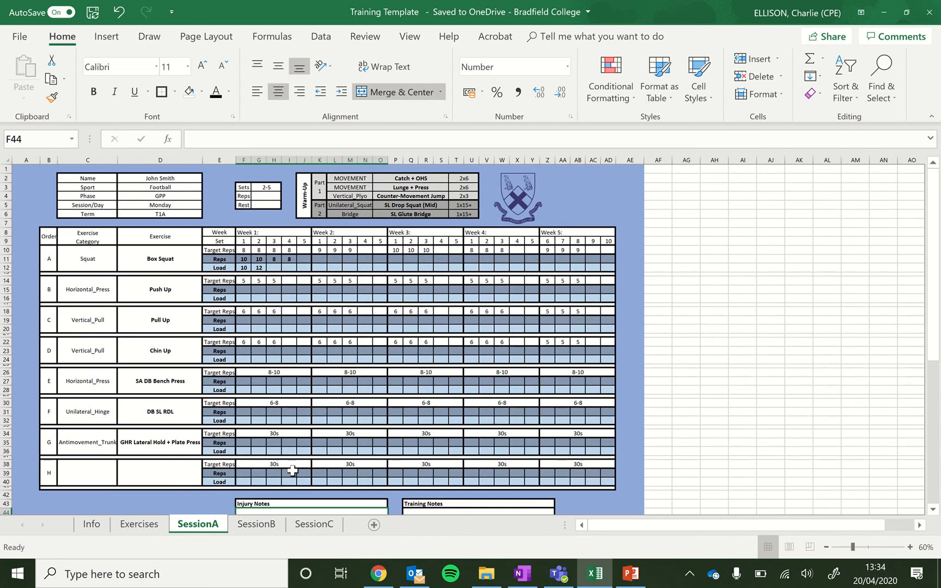
click(139, 523)
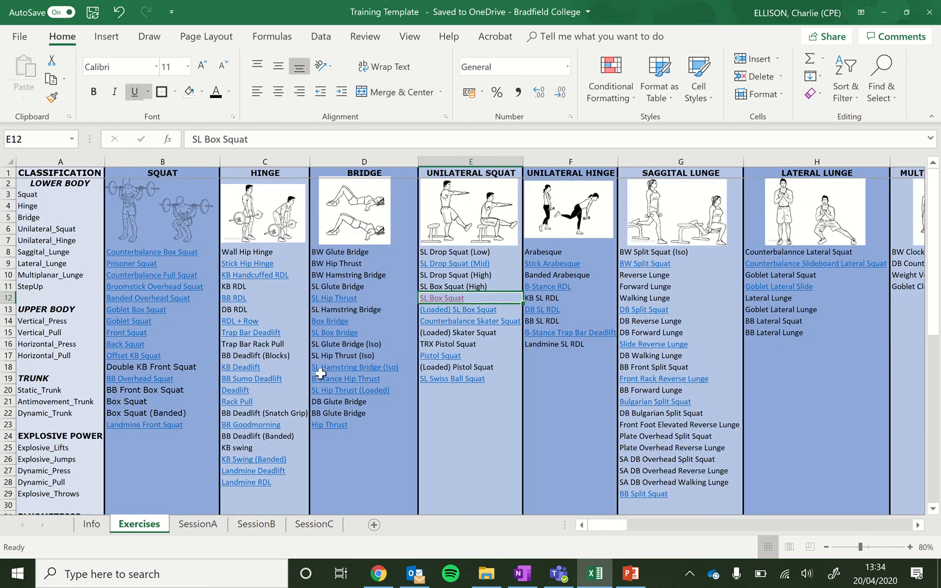
mouse_move(391, 359)
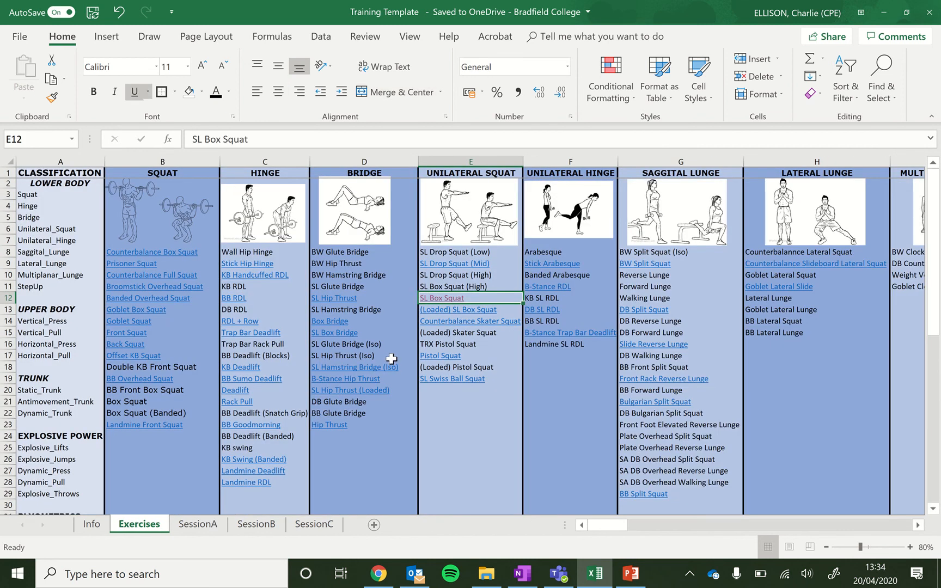
mouse_move(321, 264)
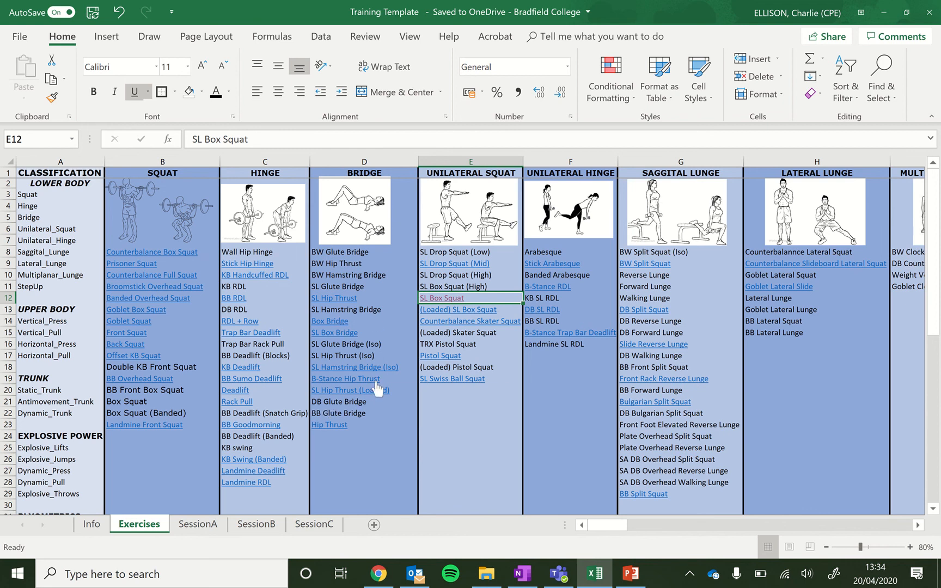
mouse_move(393, 390)
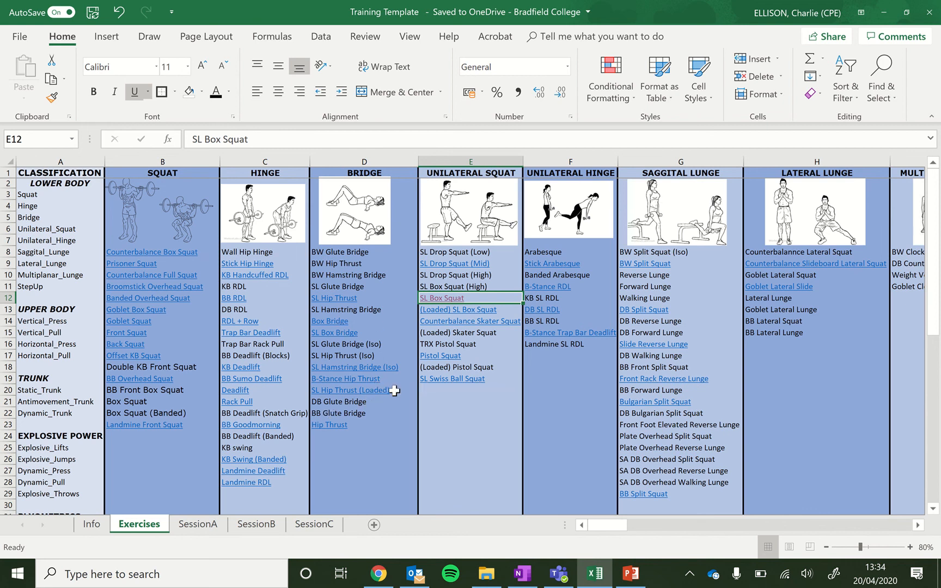
mouse_move(398, 446)
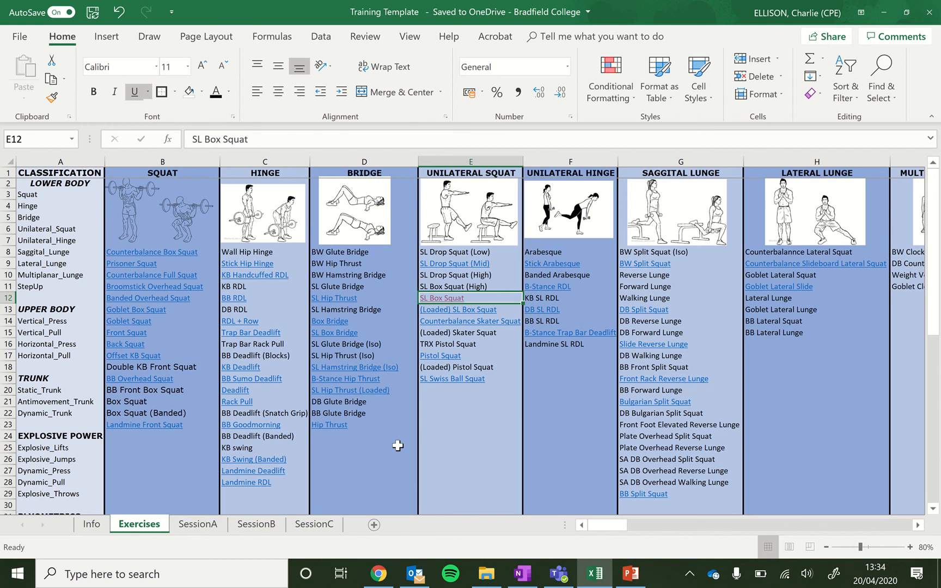
mouse_move(405, 378)
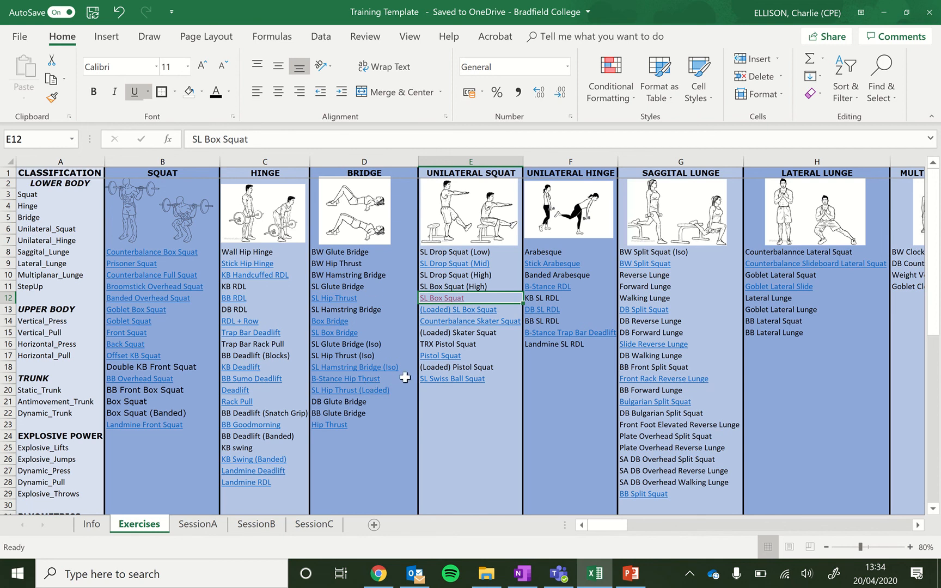
mouse_move(233, 504)
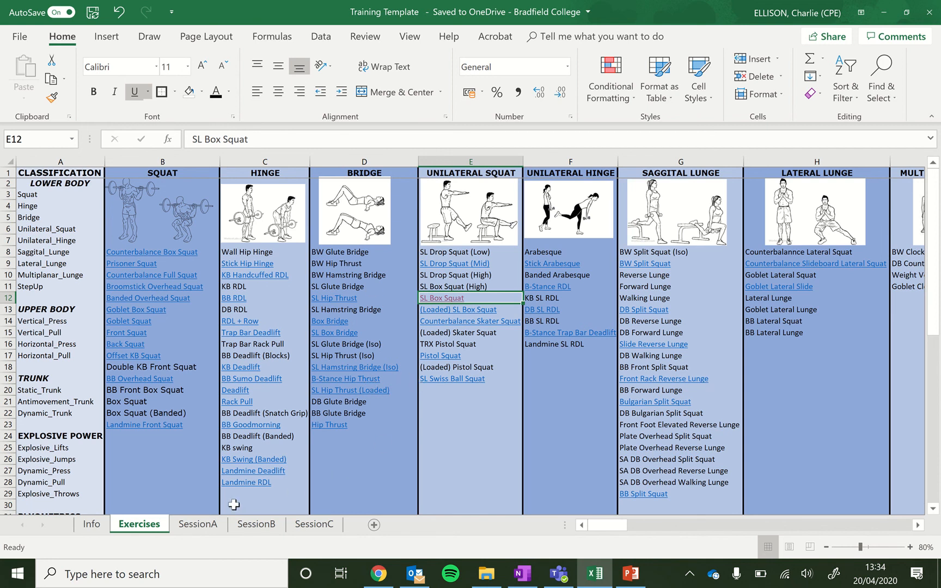
click(198, 524)
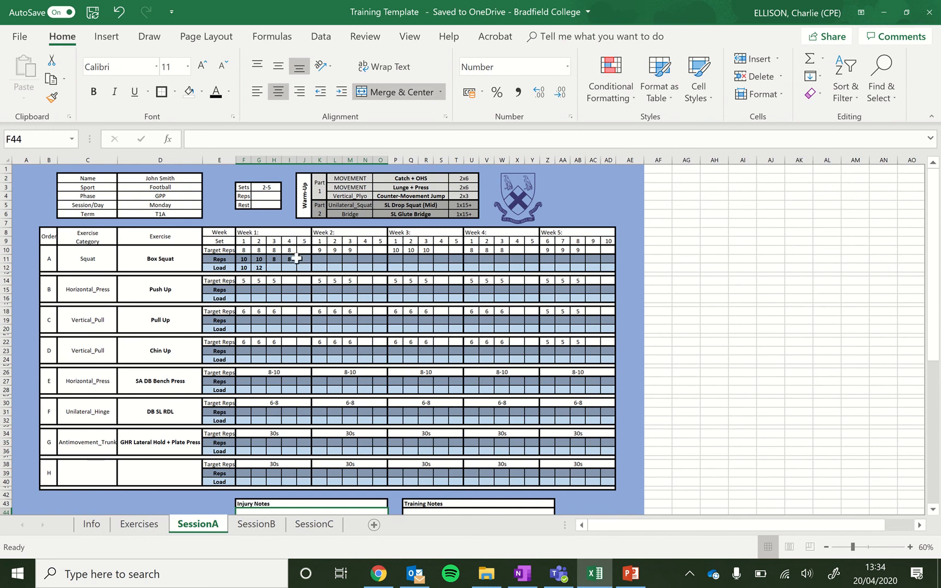
mouse_move(302, 267)
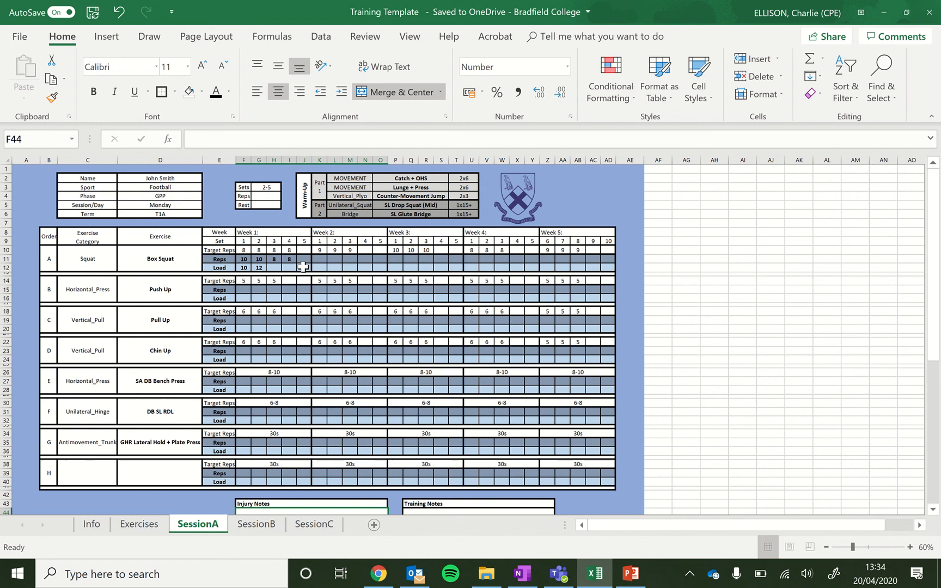
mouse_move(136, 275)
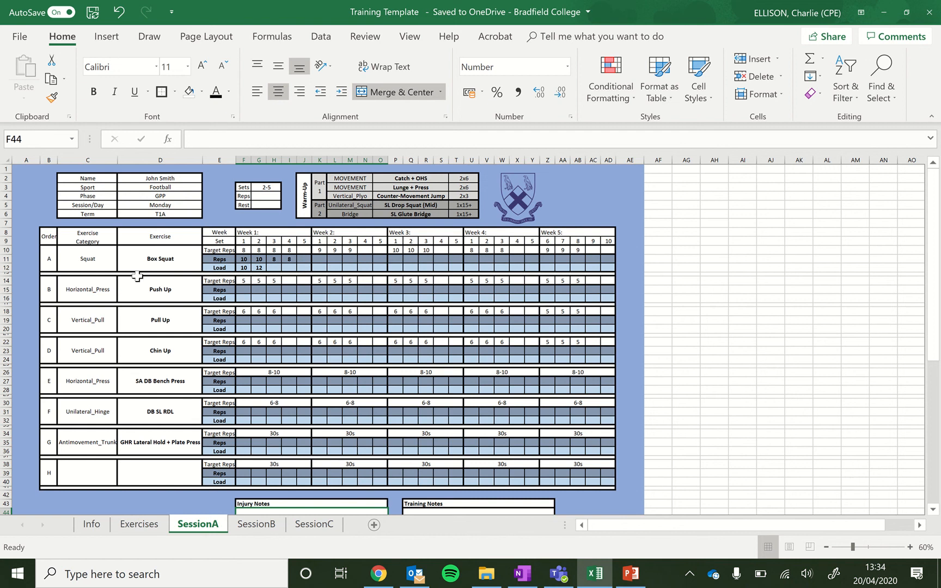
mouse_move(158, 259)
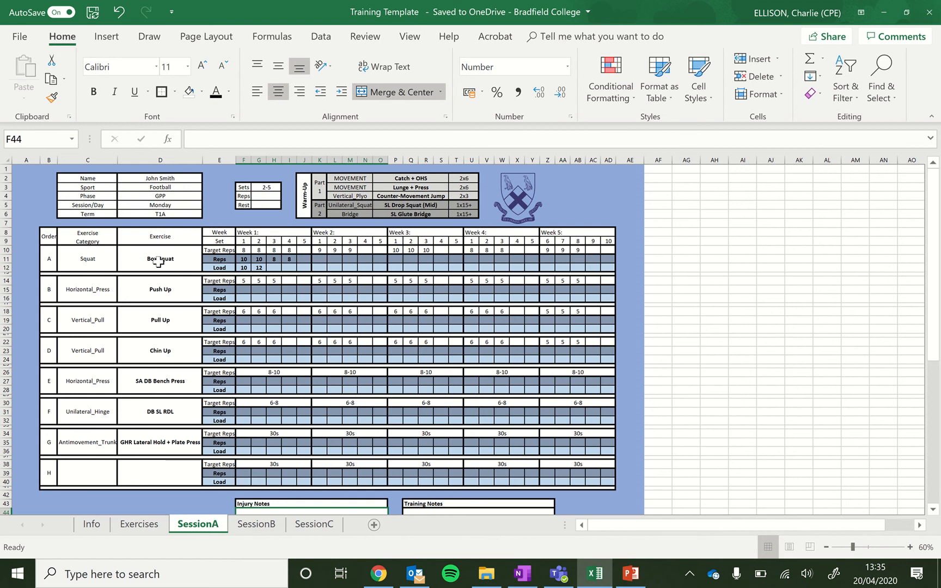
mouse_move(192, 283)
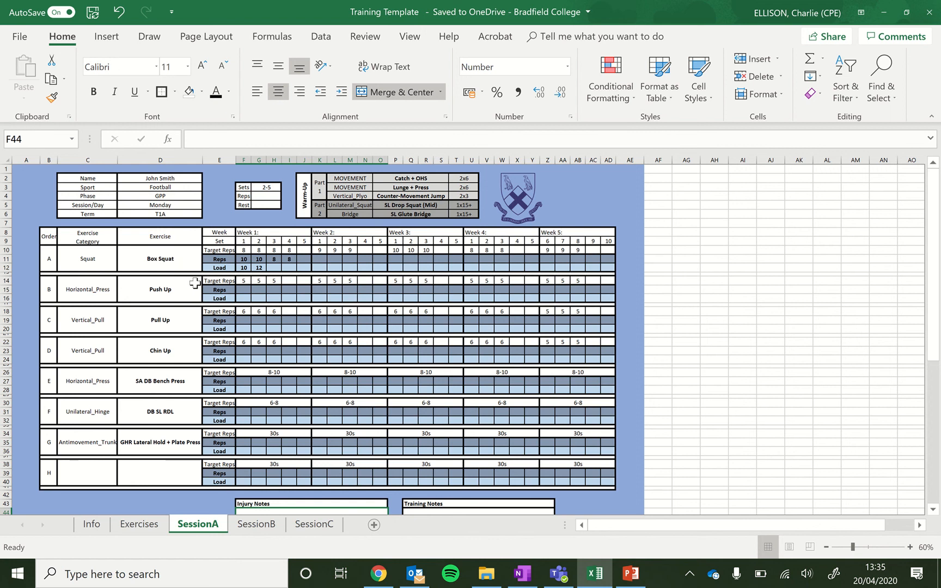
mouse_move(246, 408)
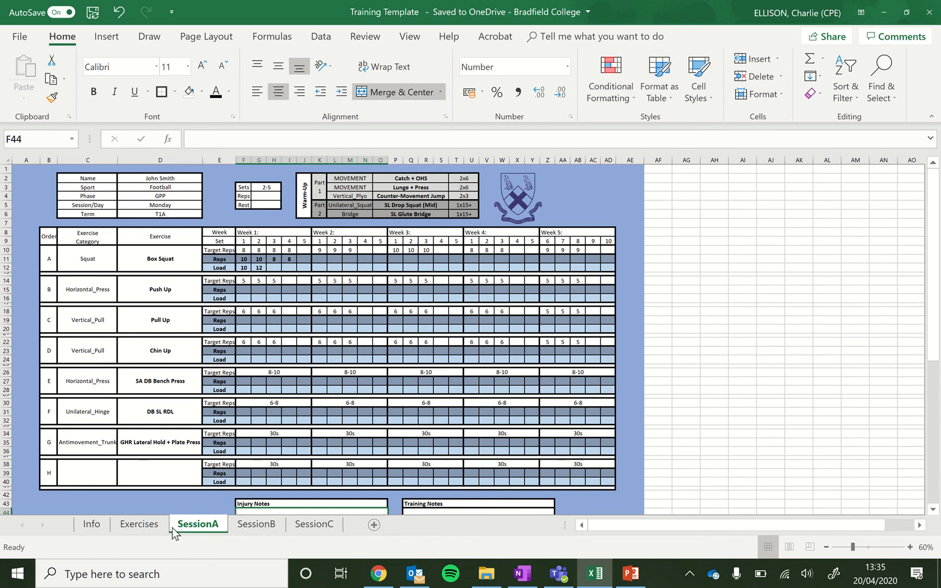
Step: Switch to the Exercises sheet tab
click(139, 525)
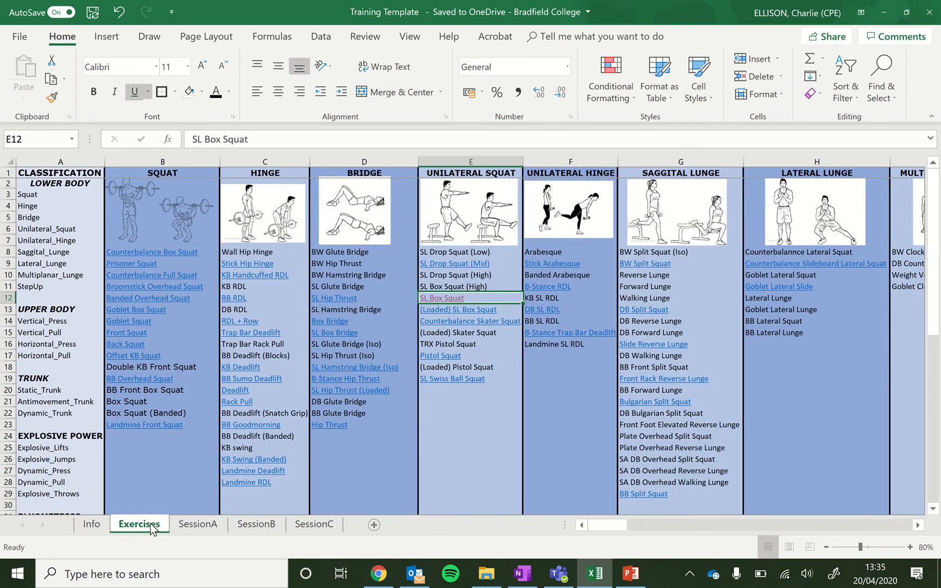